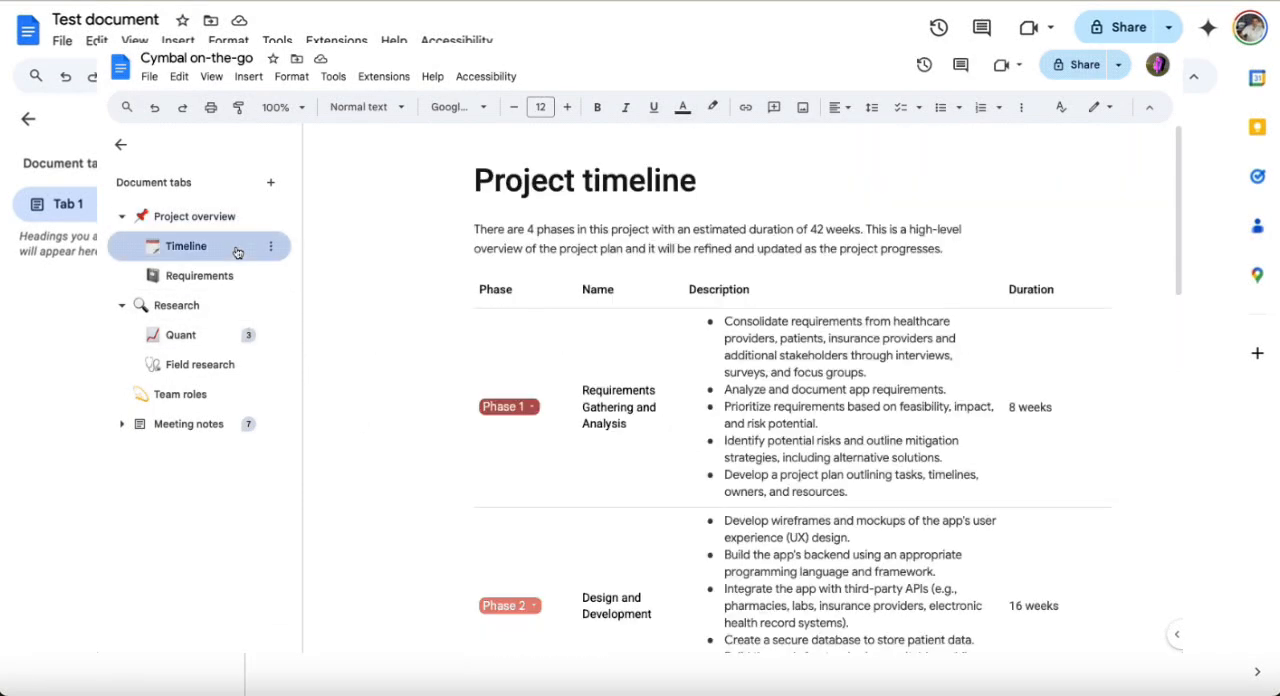
Step: Add a new empty tab, Tab 11, to the Cymbal on-the-go document below Meeting notes
click(270, 182)
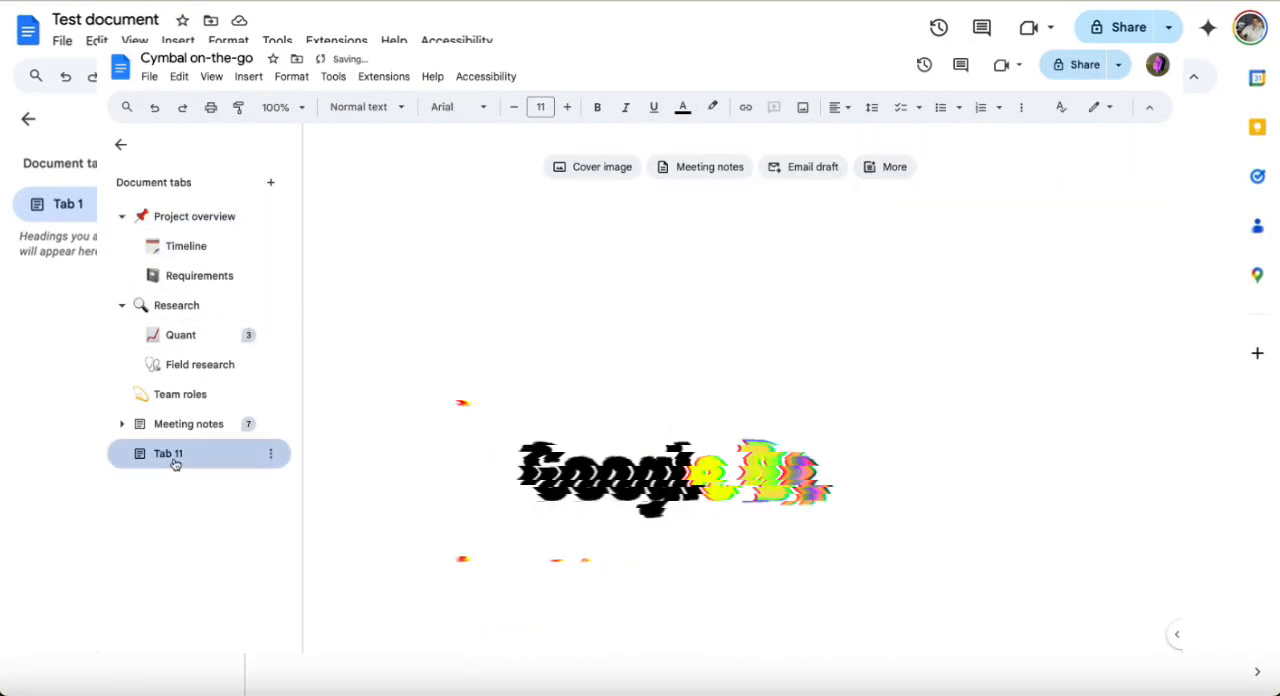
double_click(168, 452)
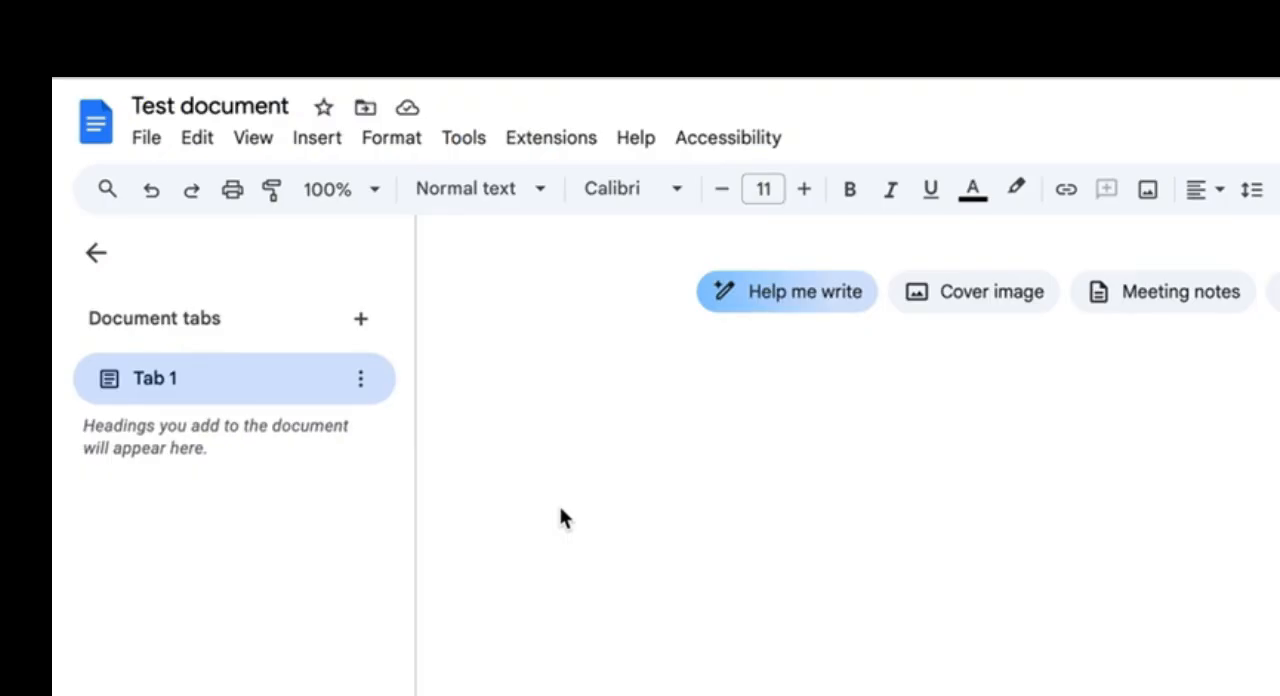
mouse_move(708, 584)
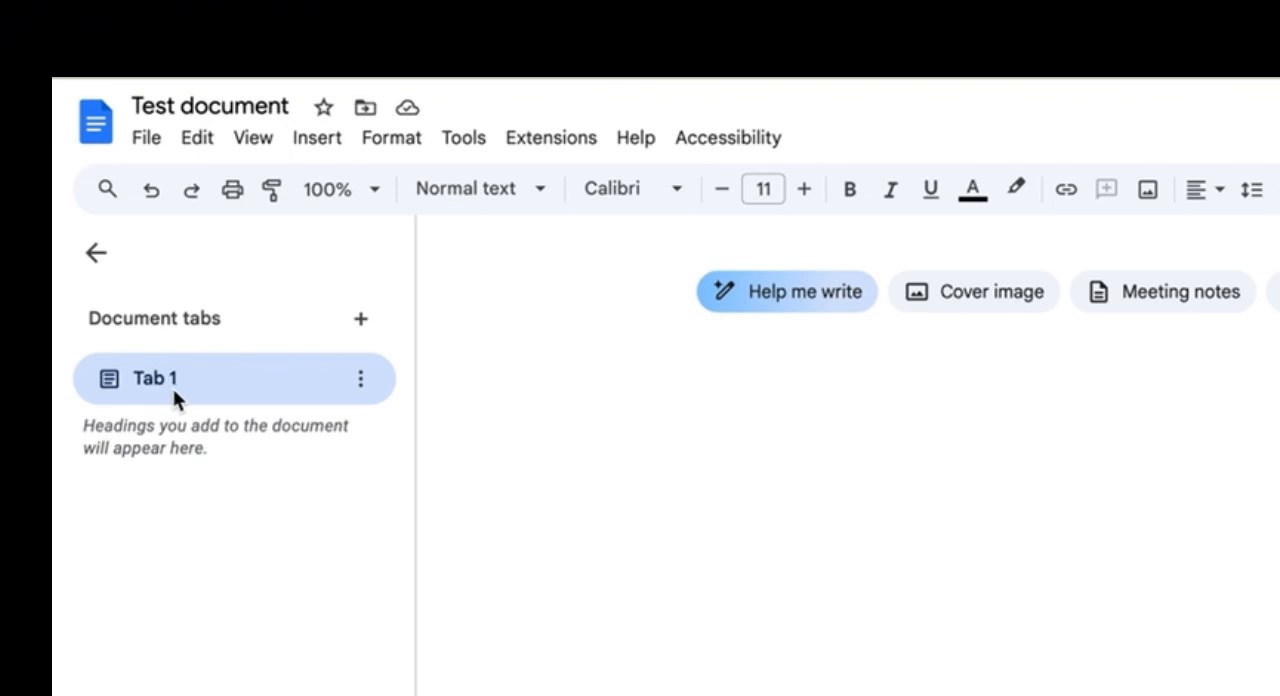
mouse_move(200, 402)
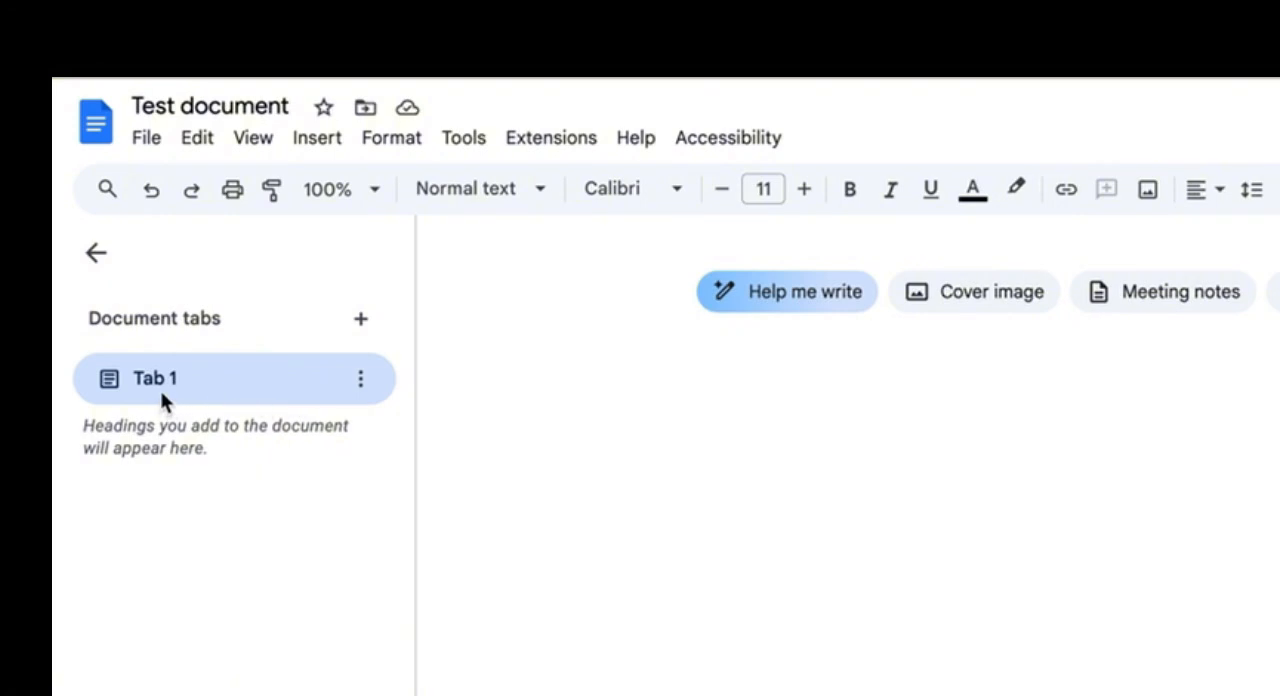
mouse_move(176, 408)
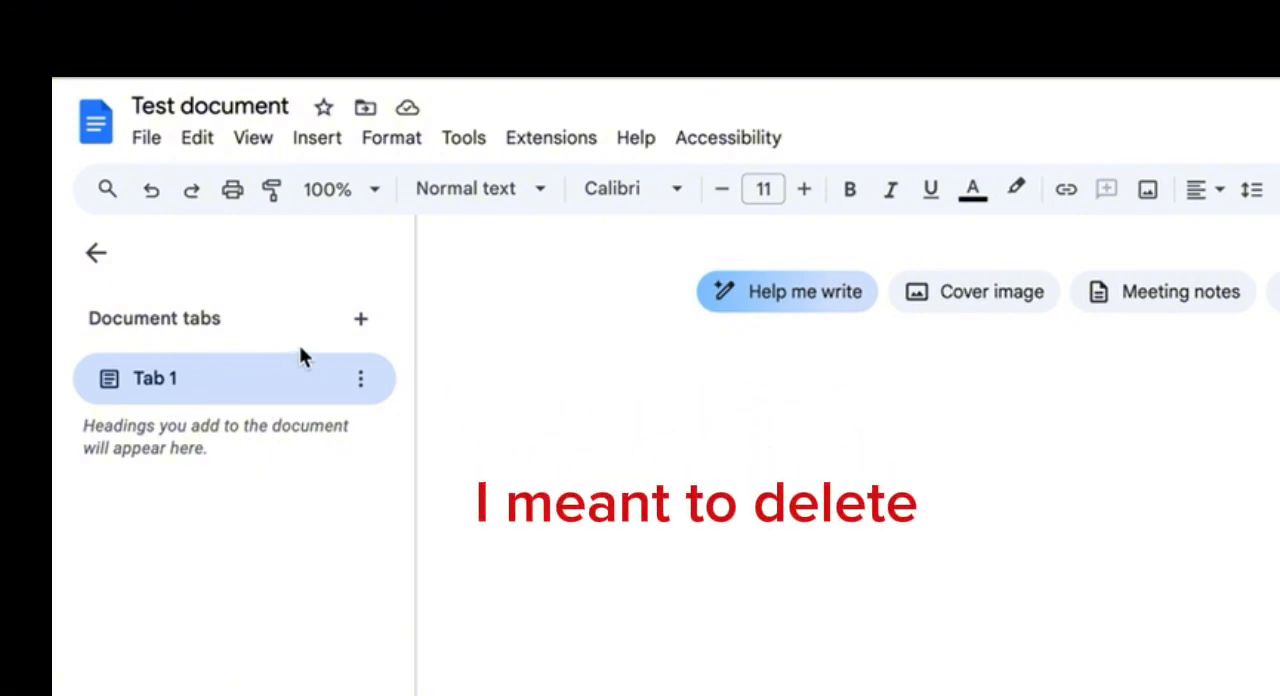
mouse_move(344, 336)
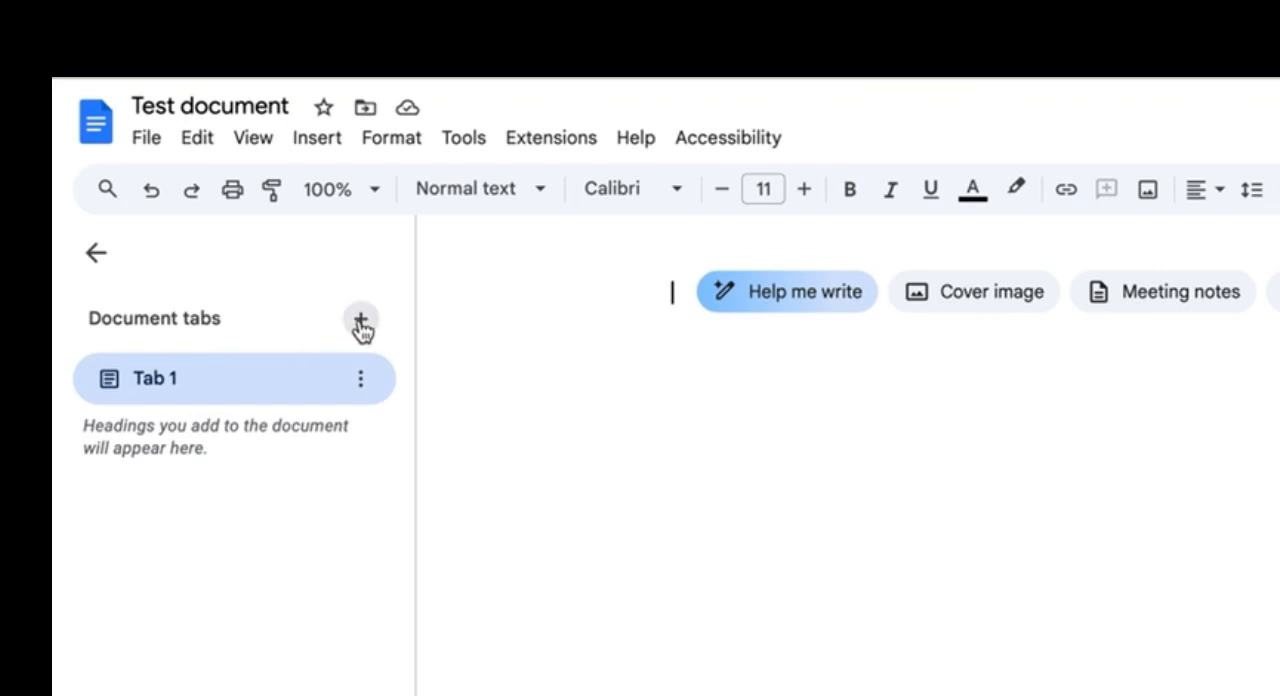
Step: Add two tabs, rename Tab 1 to 'Example 1' and begin renaming Tab 2 to 'Example 2'
click(360, 320)
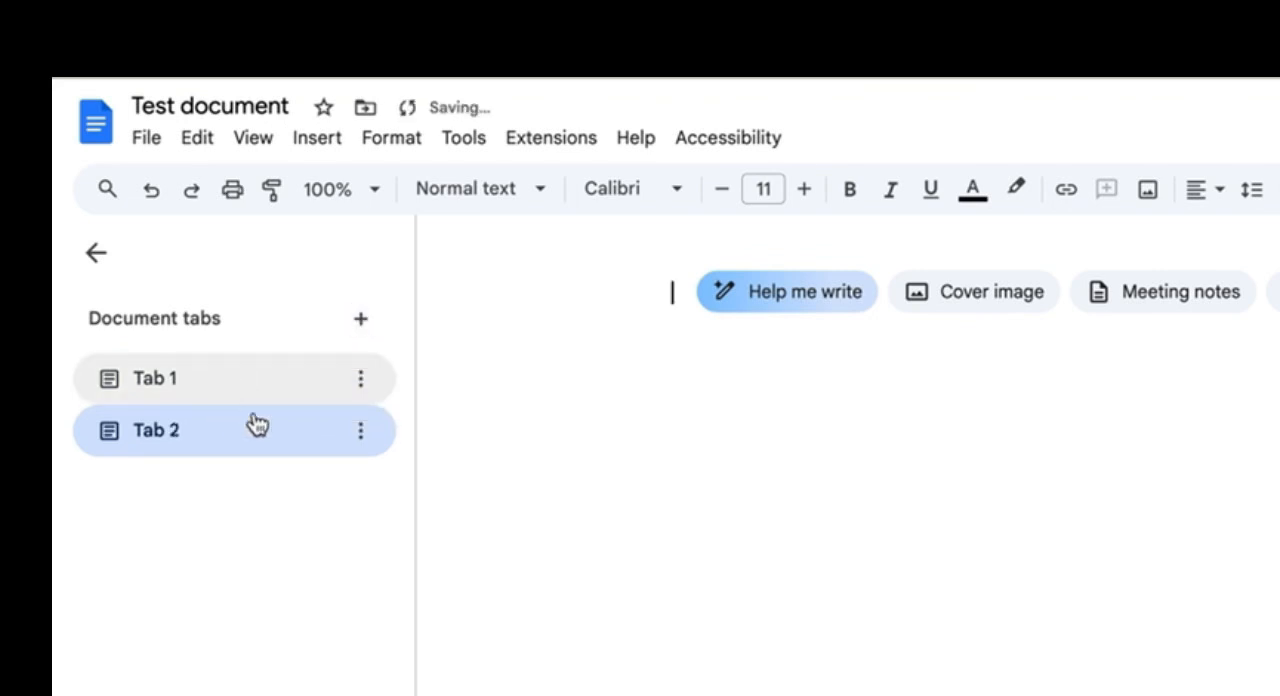
click(360, 378)
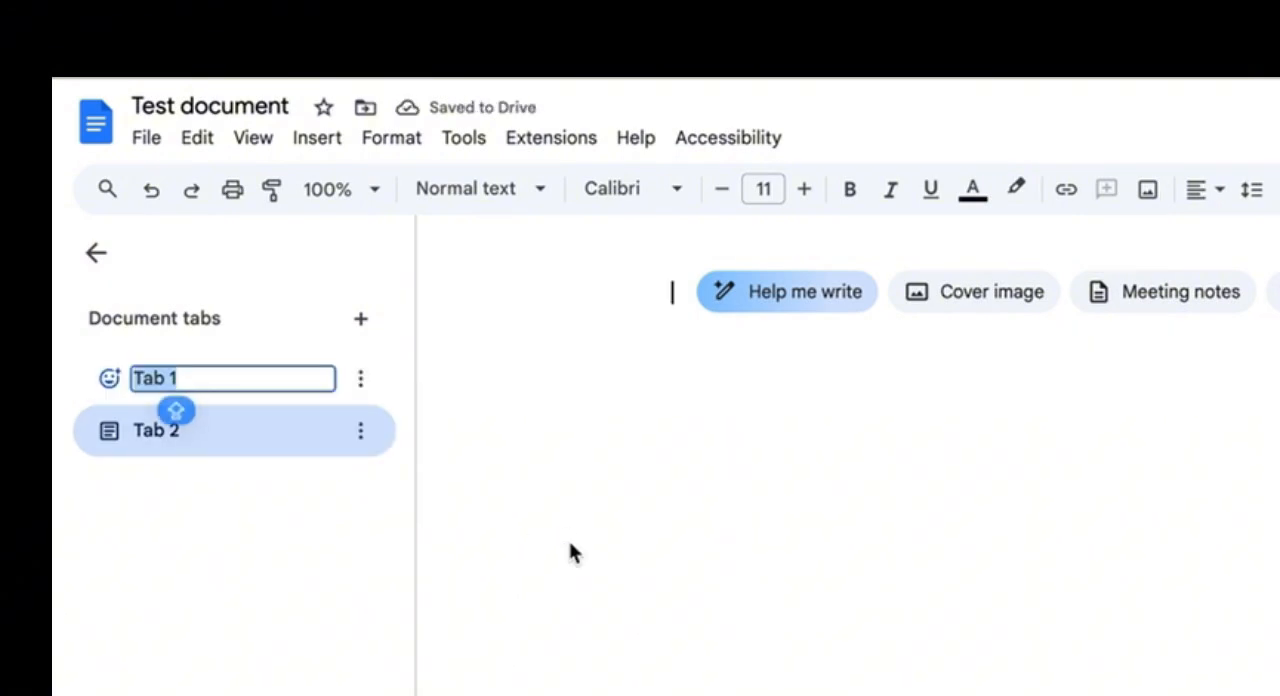
text(Example)
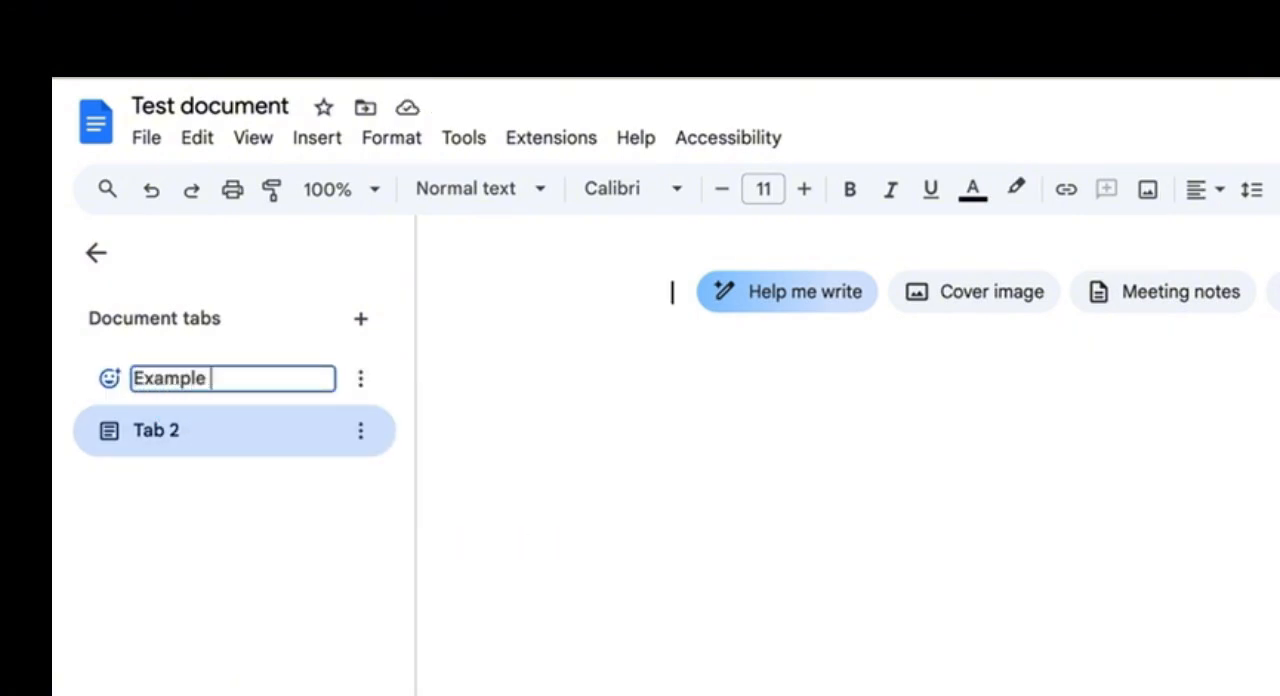
click(360, 320)
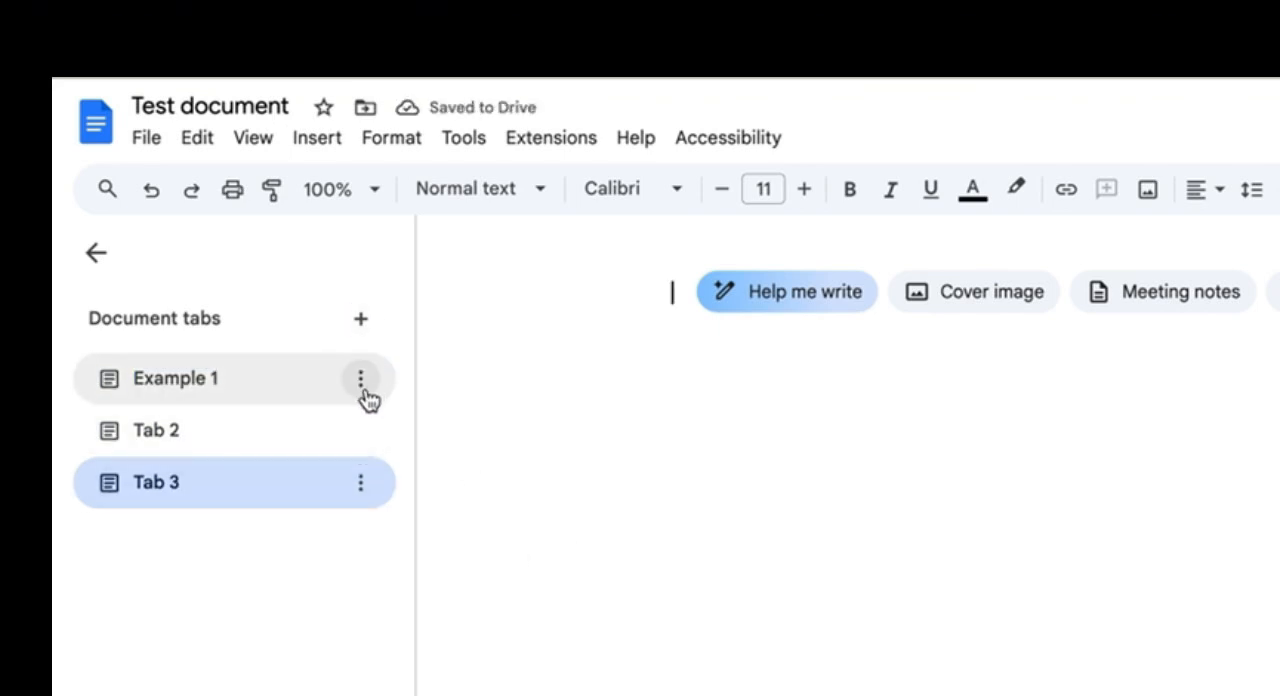
click(360, 430)
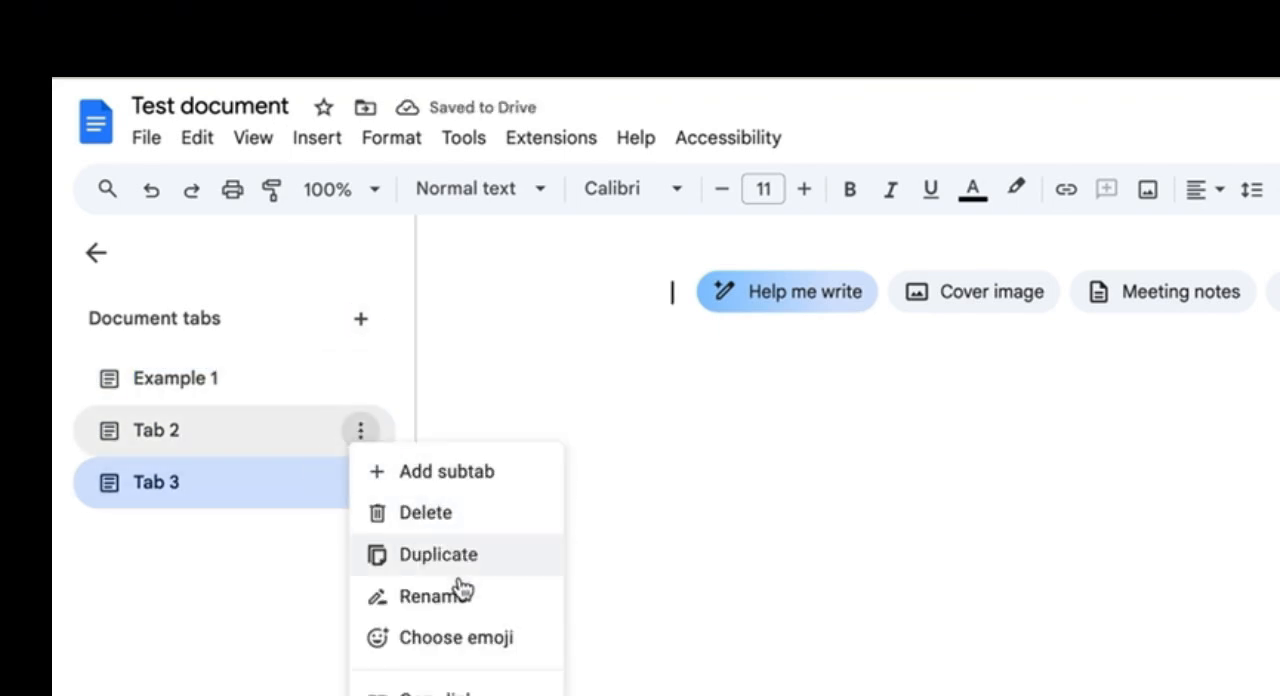
click(436, 596)
text(Example 2)
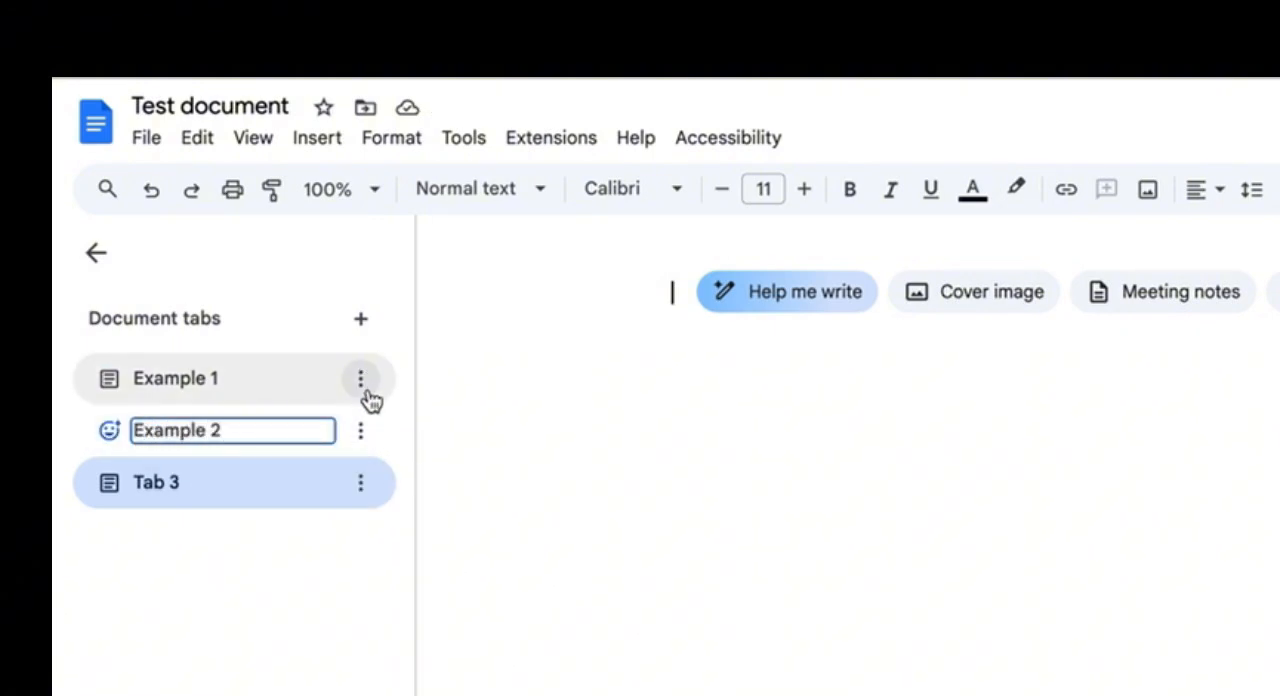
mouse_move(282, 358)
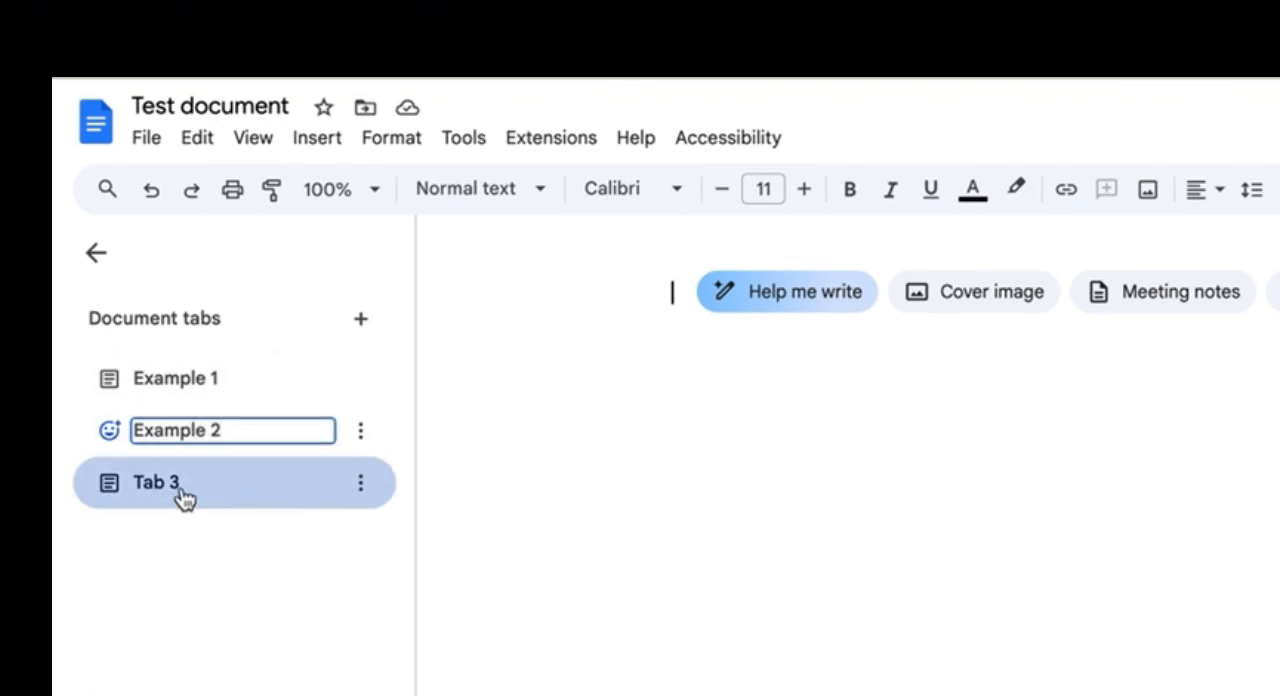
Step: Switch to Tab 3 so it can be deleted, leaving only Example 1 and Example 2
click(360, 482)
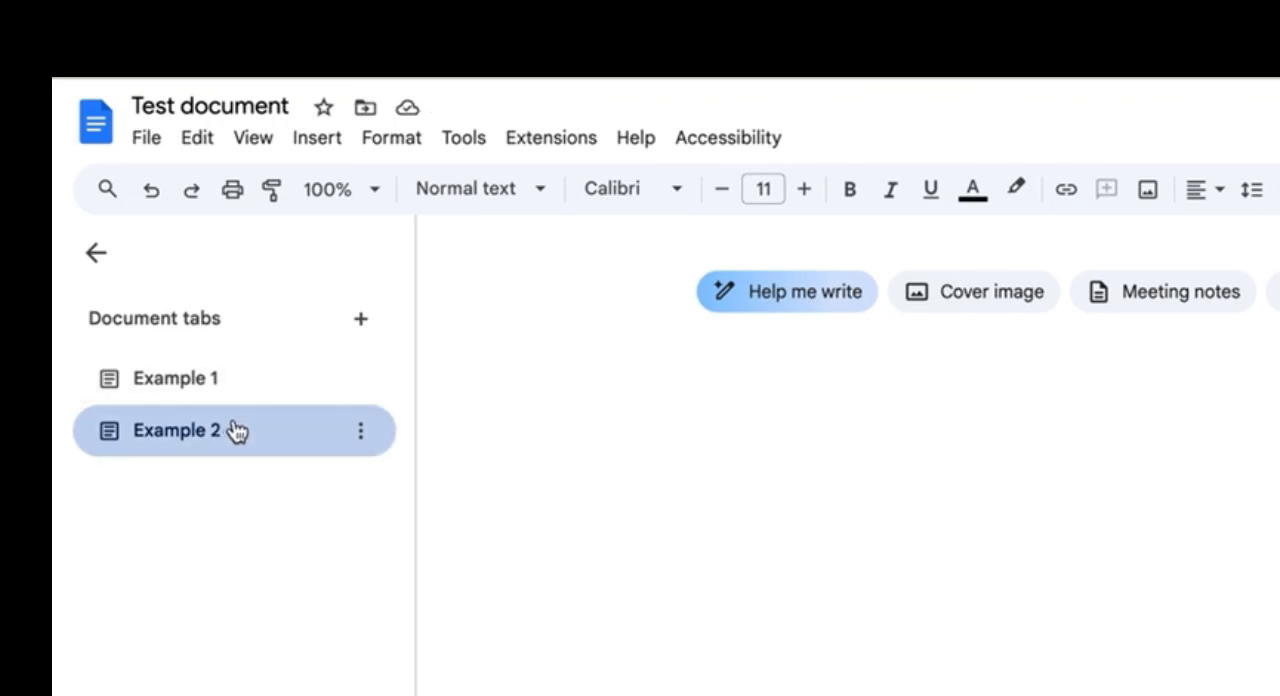
mouse_move(228, 444)
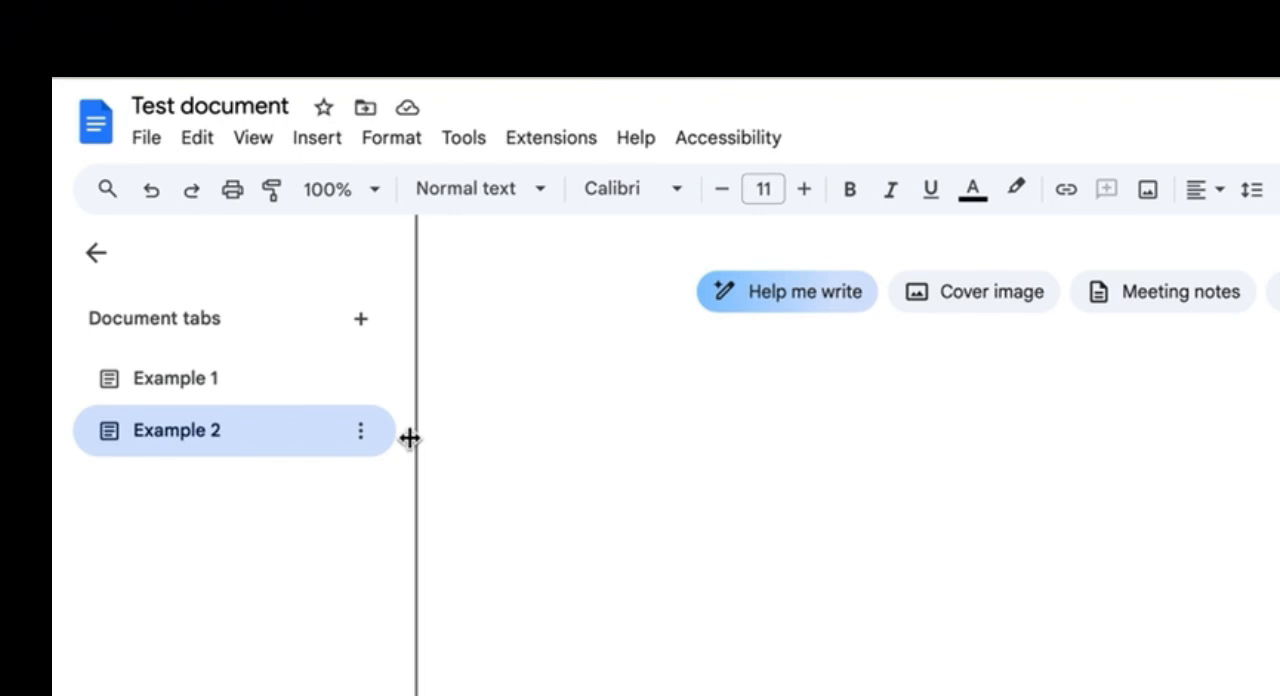
mouse_move(398, 450)
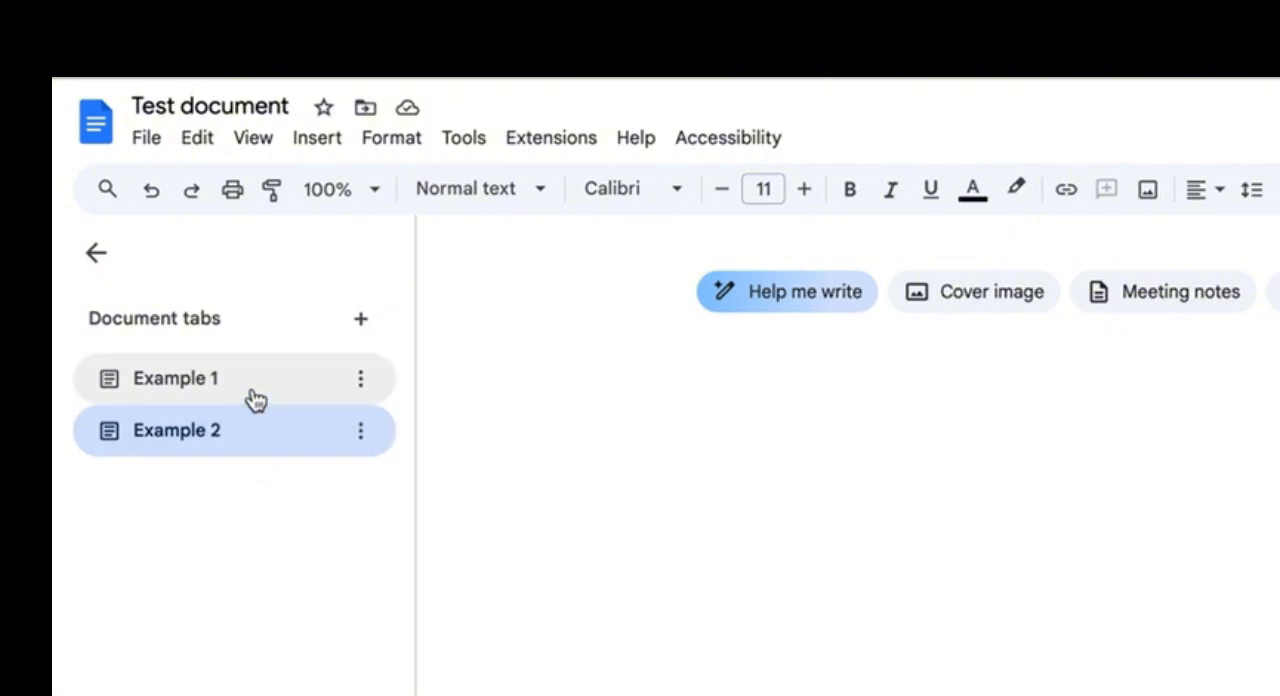
mouse_move(328, 398)
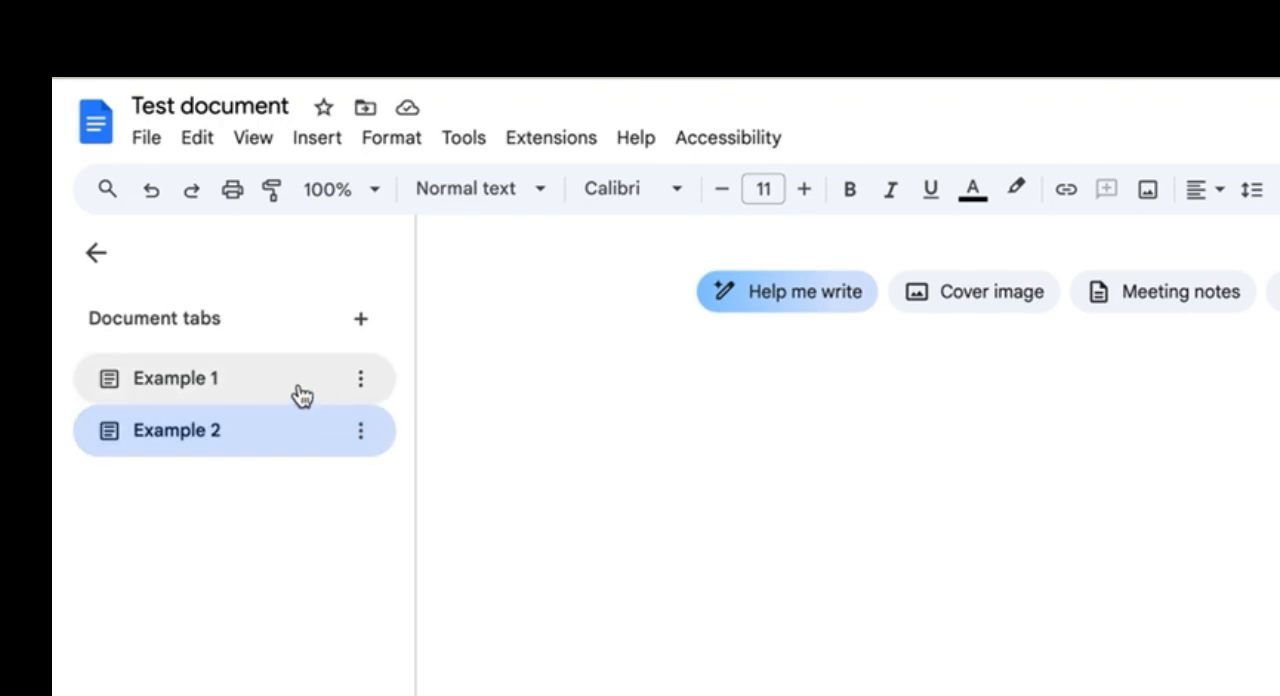
Step: Add a subtab under Example 1 and rename it 'example 1-1'
click(360, 378)
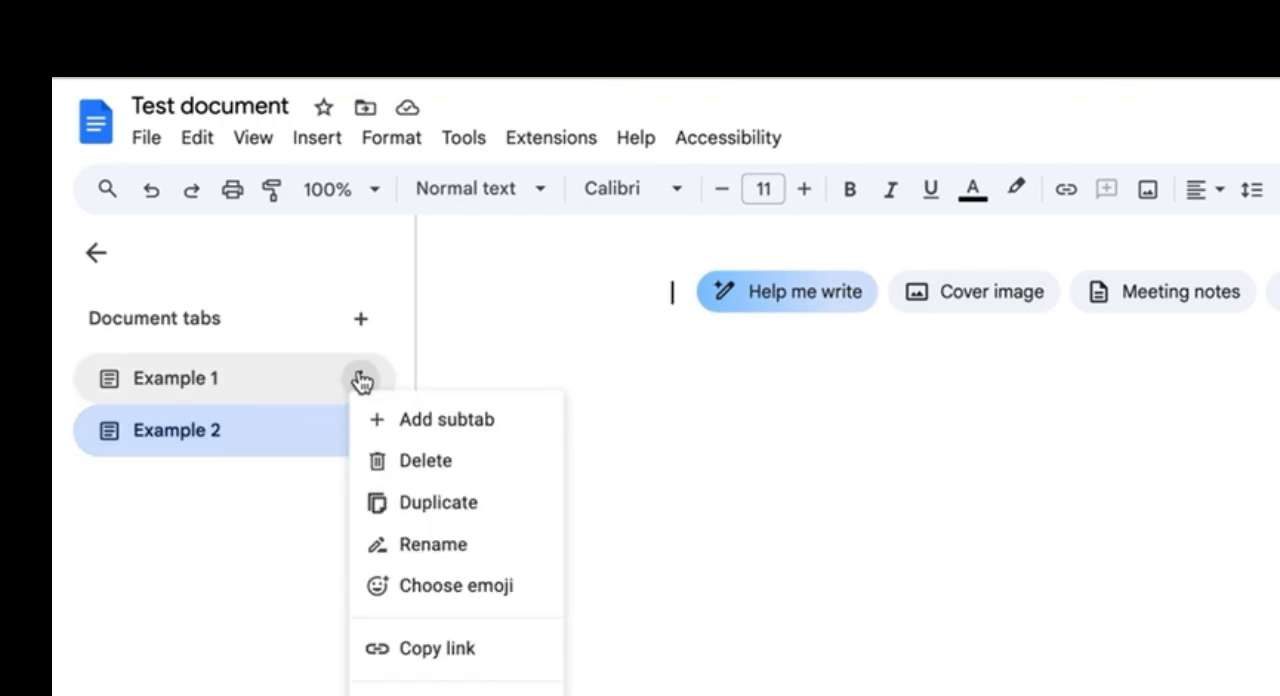
mouse_move(430, 418)
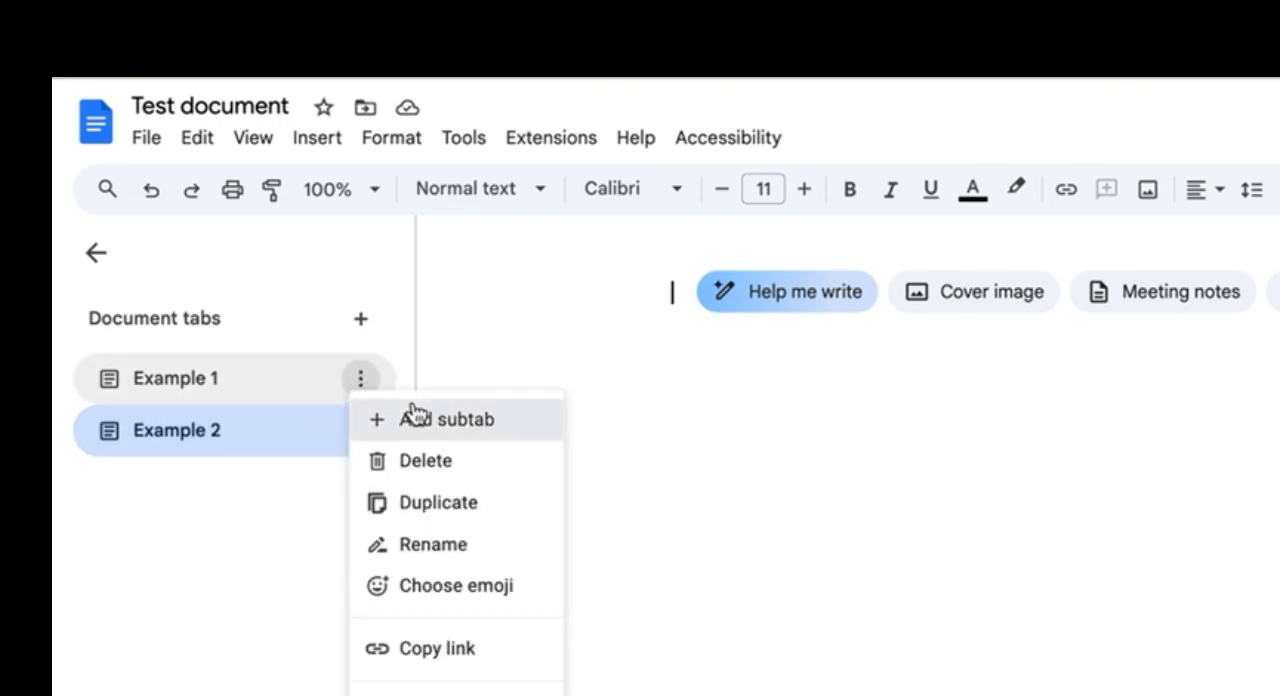
click(448, 418)
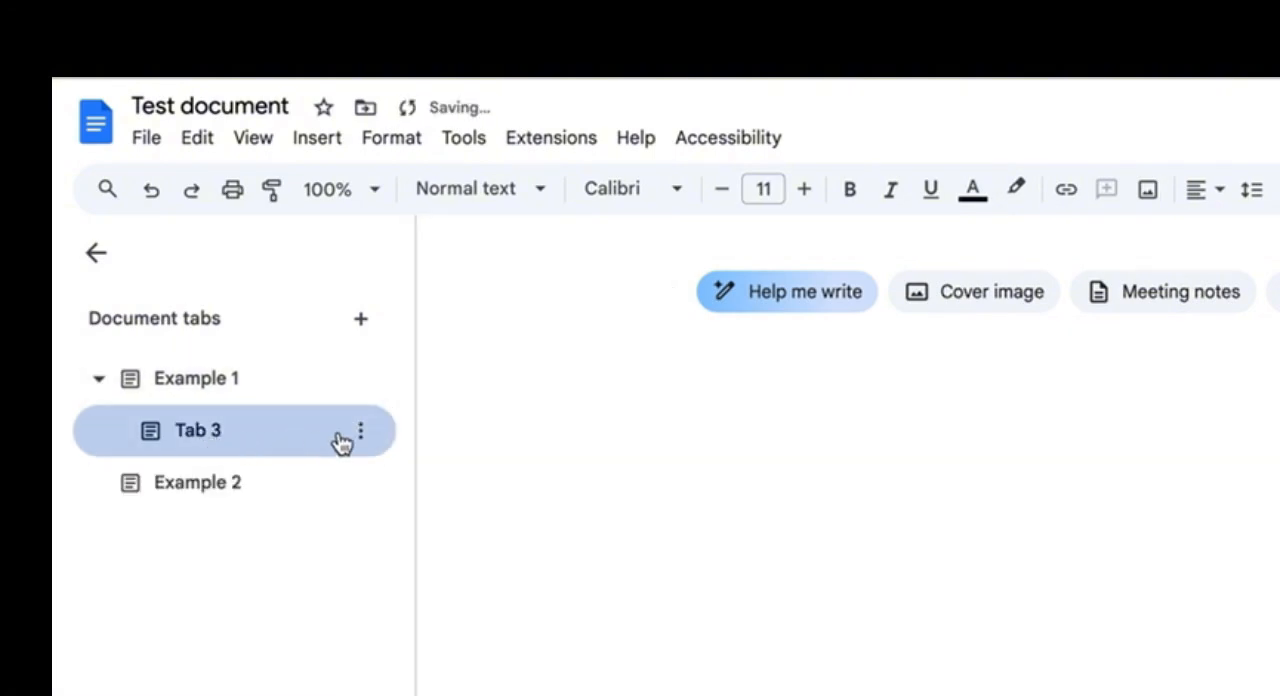
double_click(196, 430)
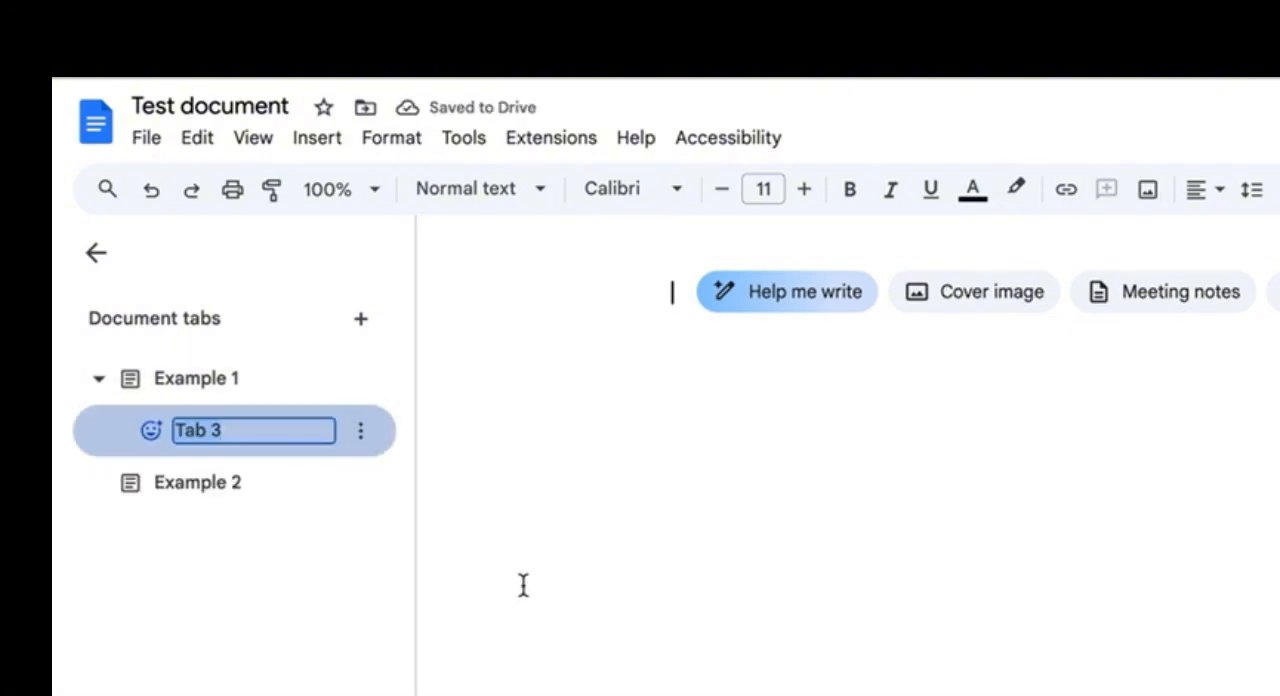
text(example 1)
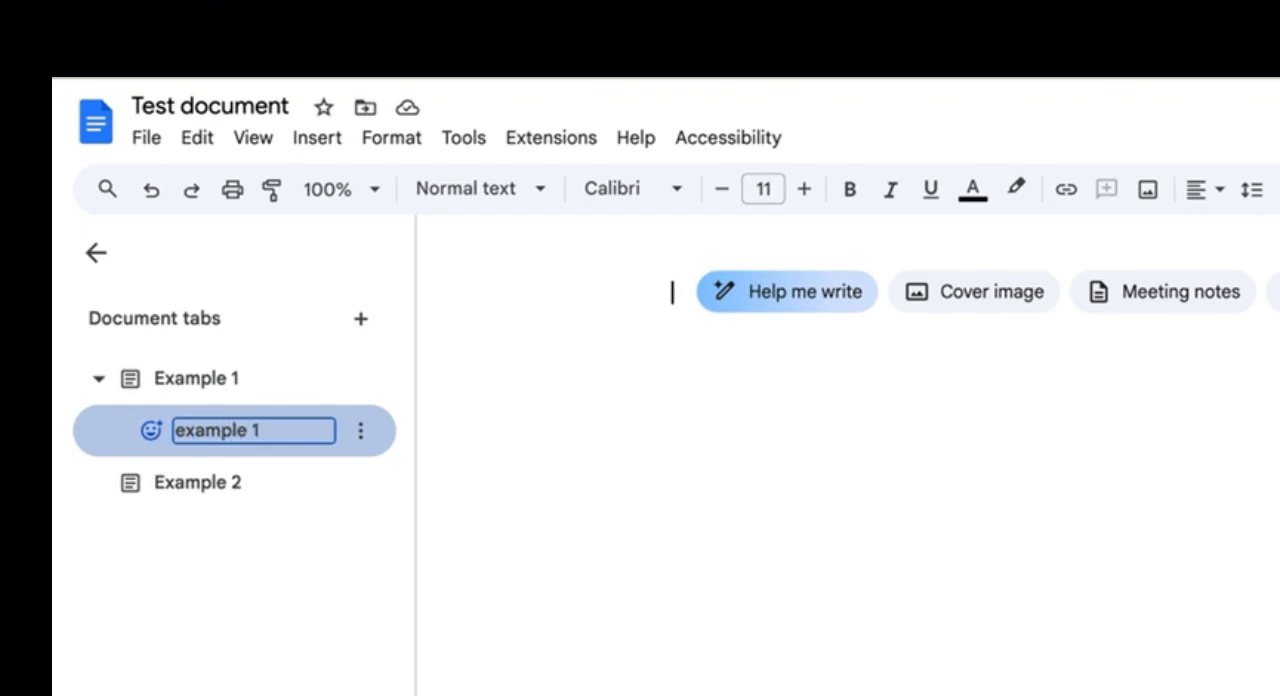
text(-1)
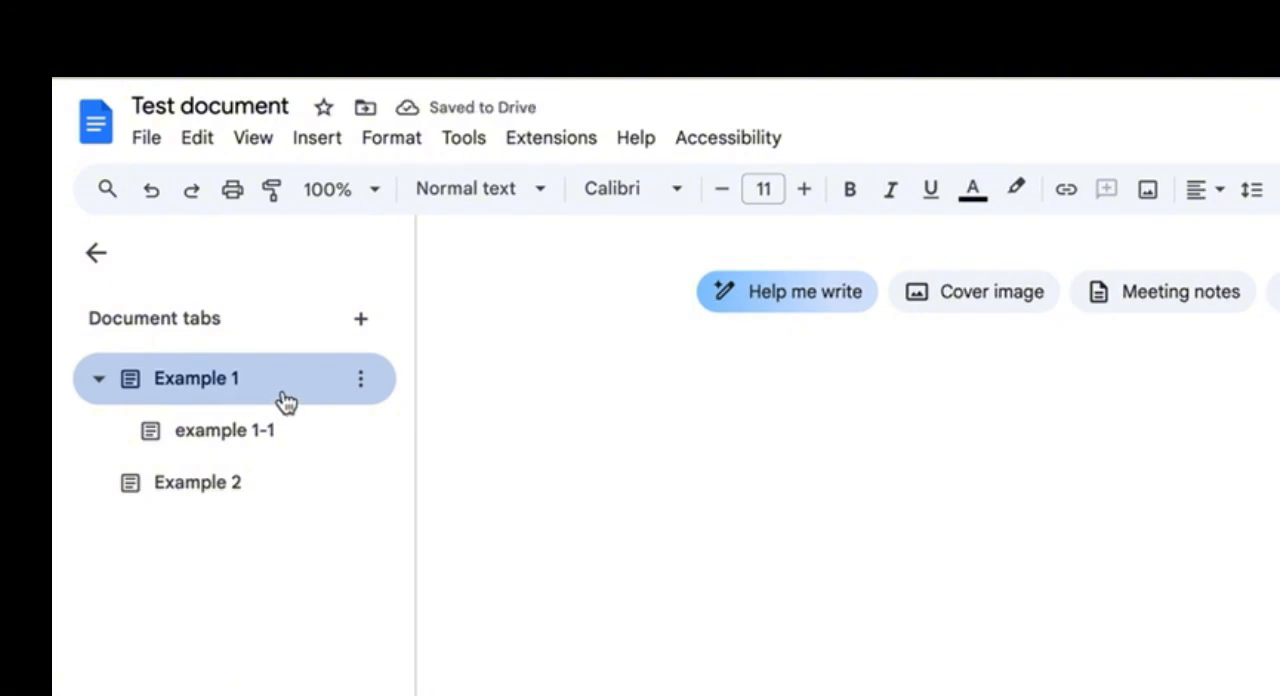
Step: On Example 1, write 'Title example', a heading 'Example one' and a Heading 3 line 'Example 2-1'
click(196, 378)
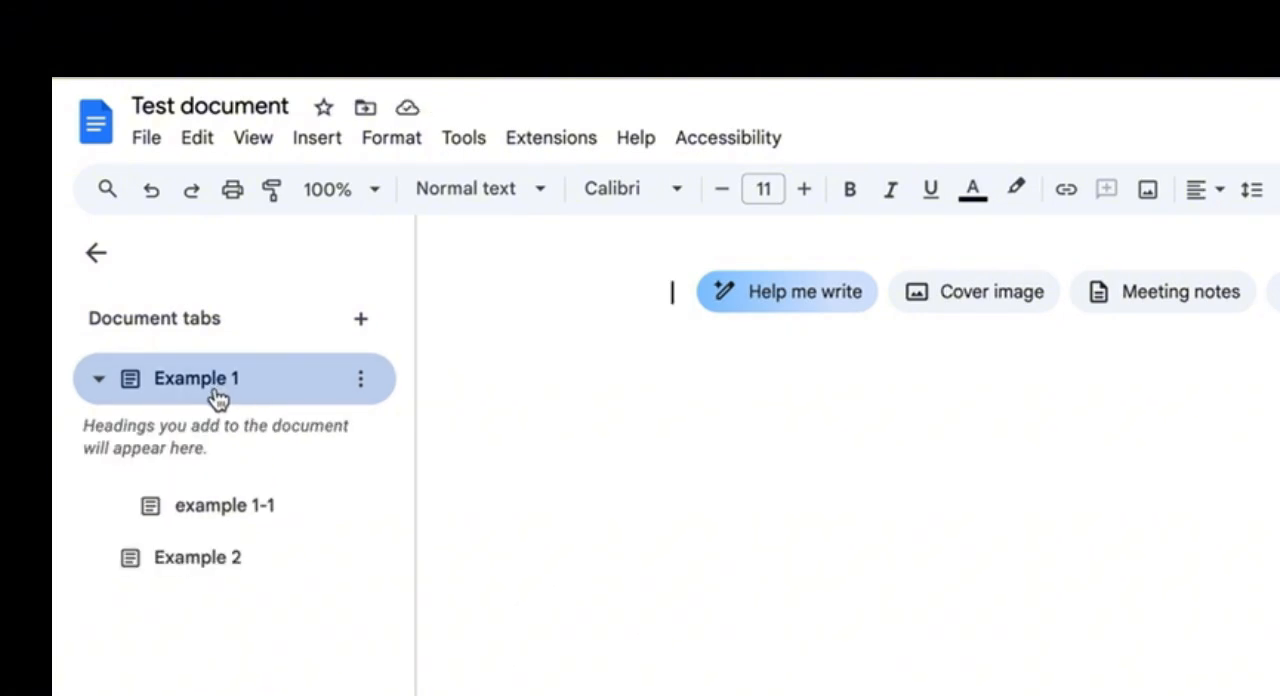
mouse_move(776, 360)
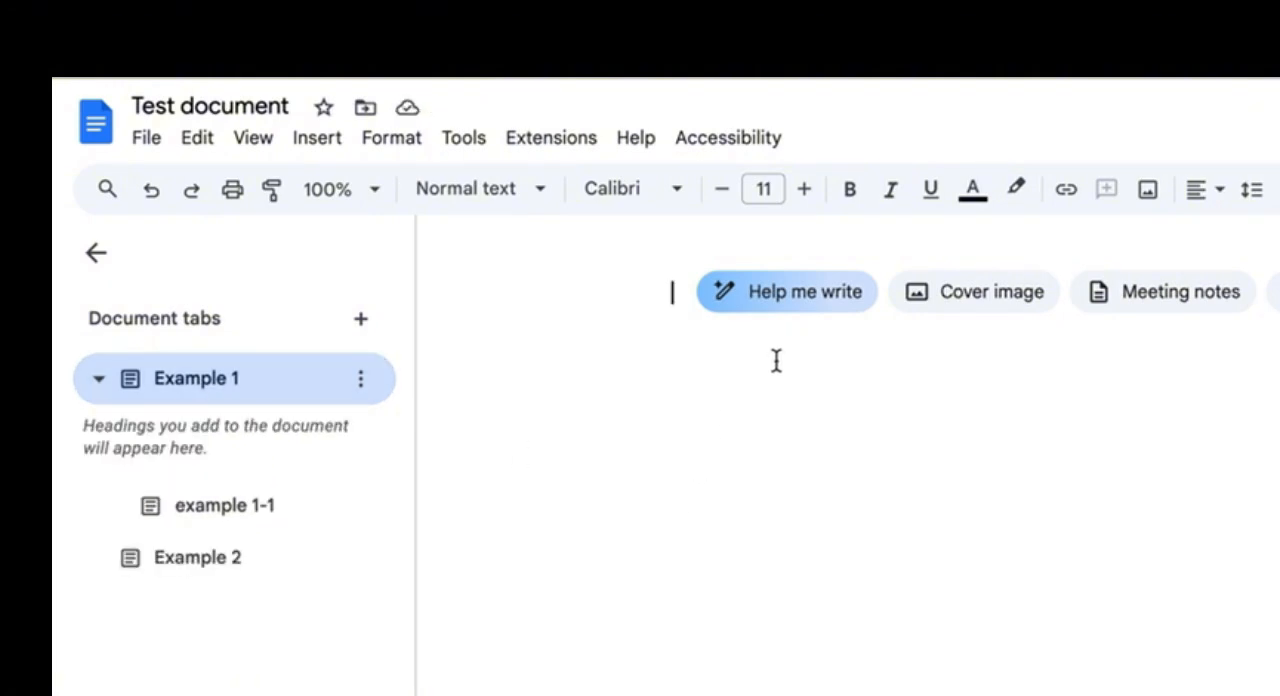
text(Title example)
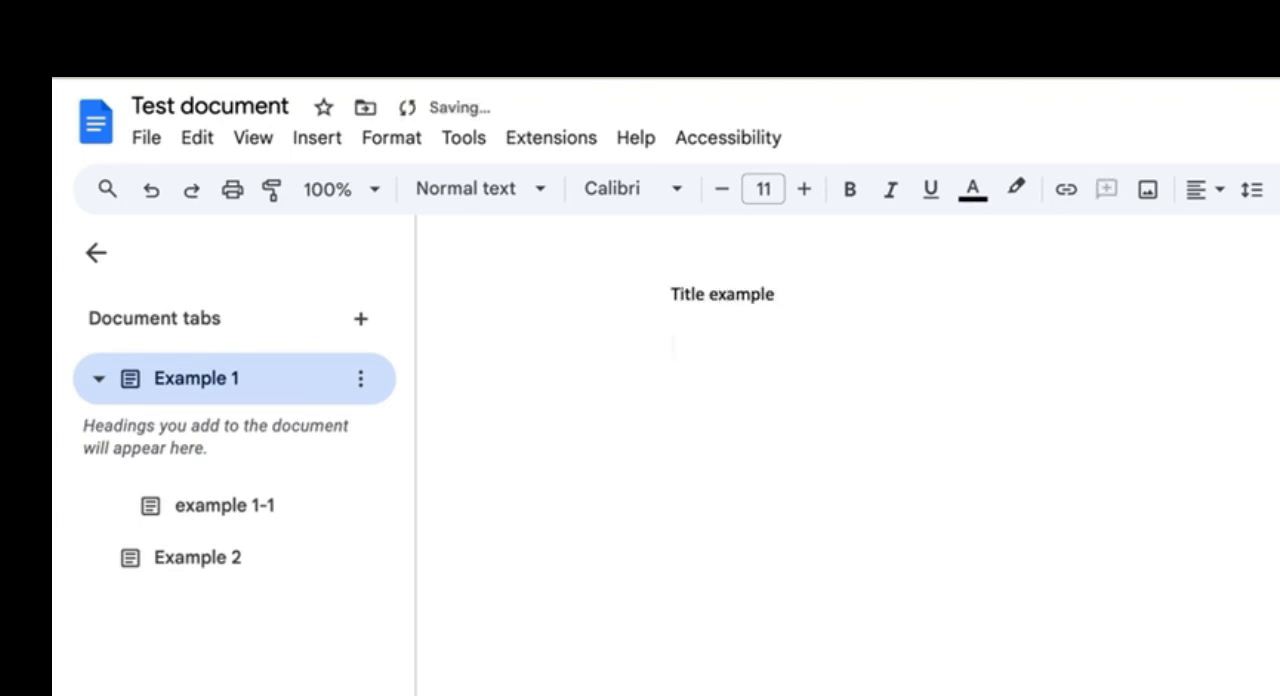
text(Example)
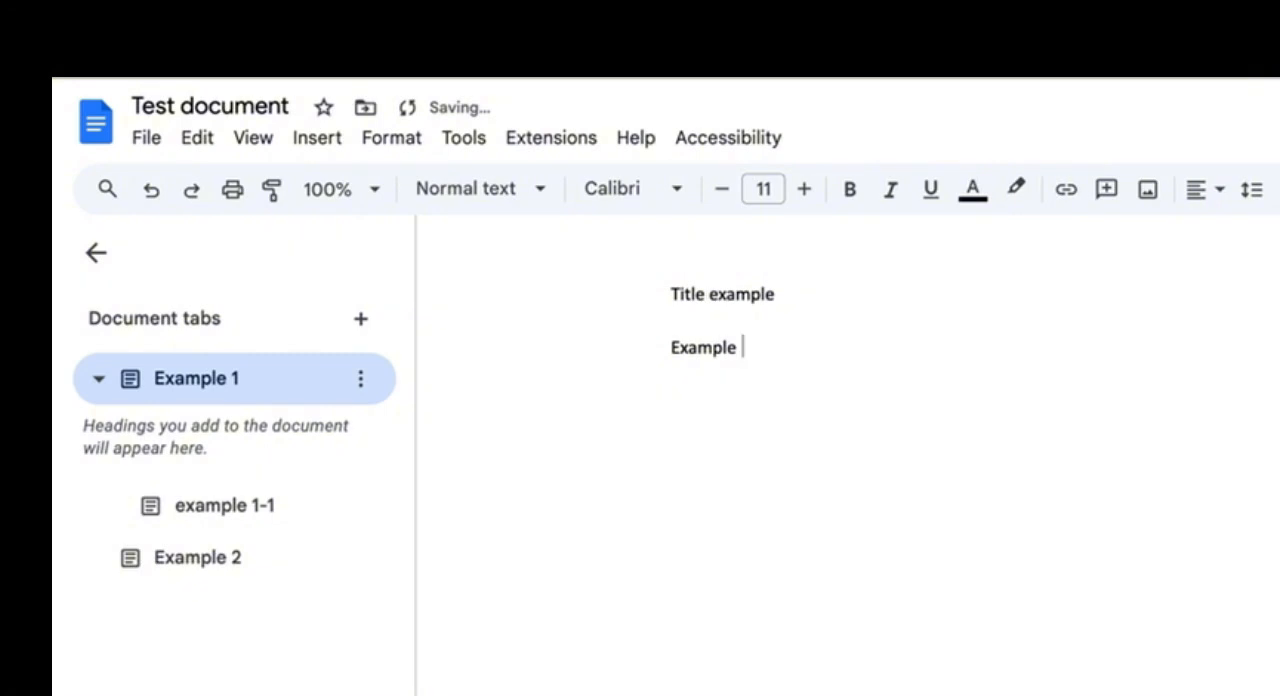
text(one)
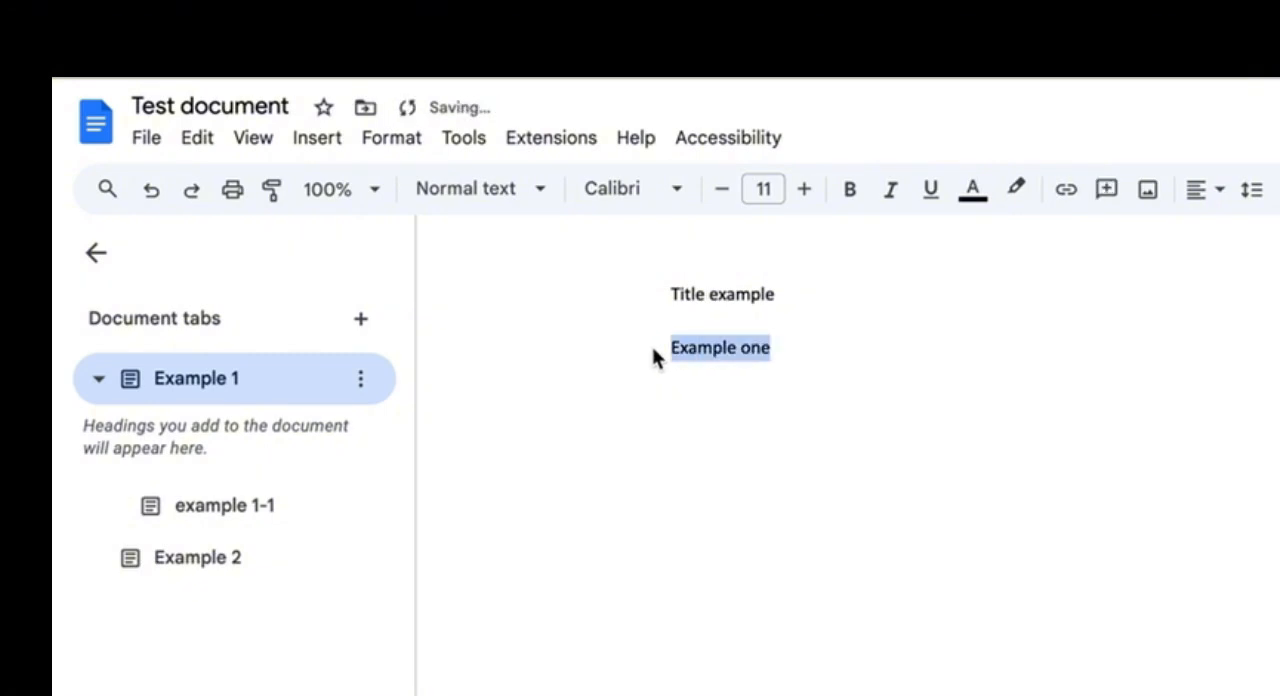
click(464, 188)
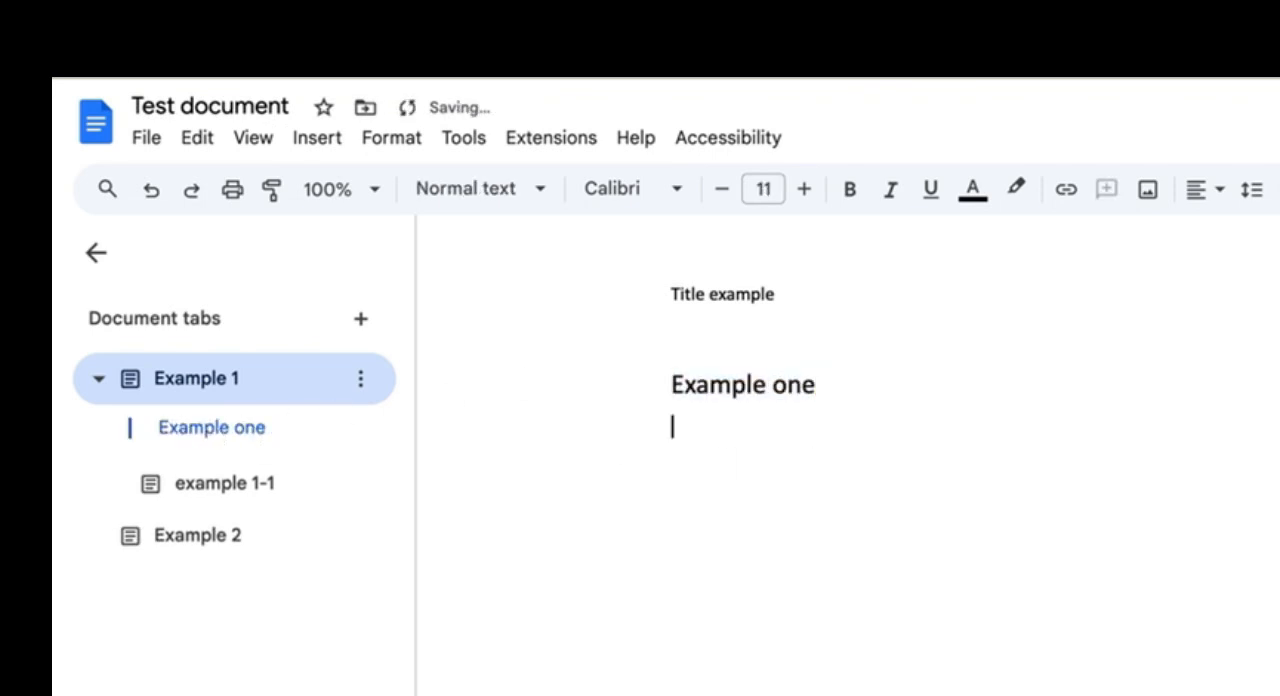
text(Example 2-)
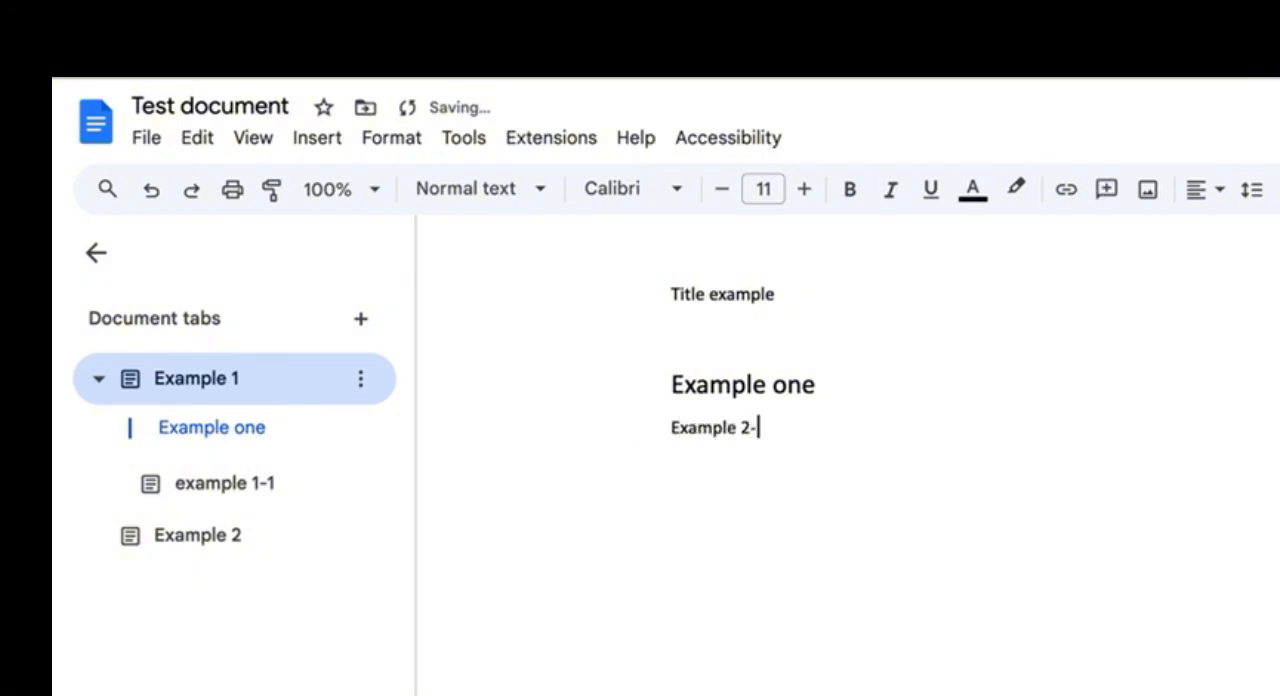
text(1)
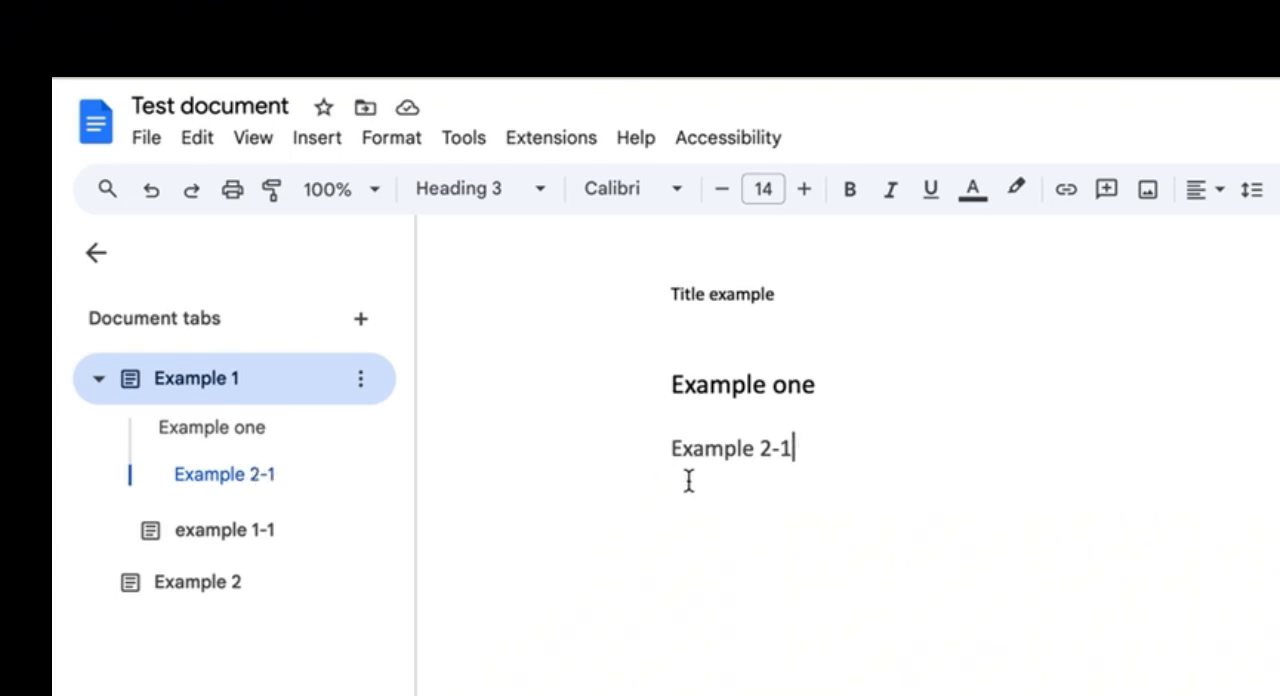
mouse_move(380, 478)
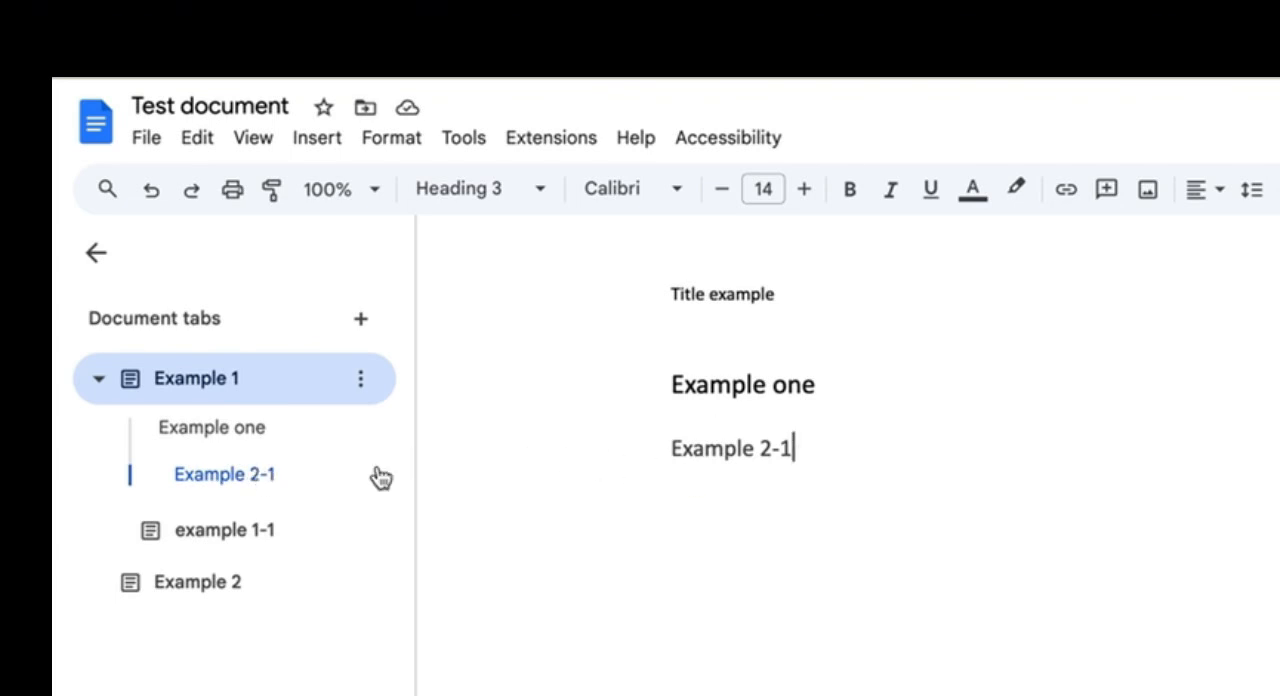
mouse_move(360, 378)
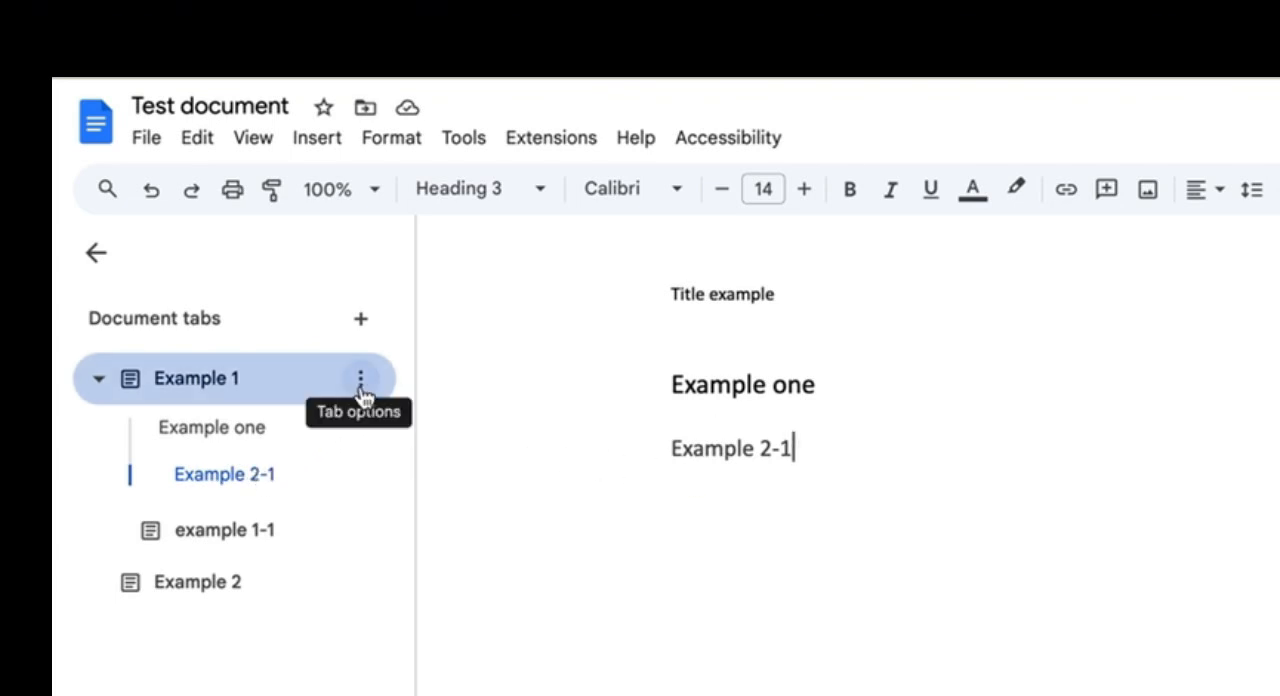
Step: Give the Example 1 tab a smiley emoji in place of its page icon
click(360, 378)
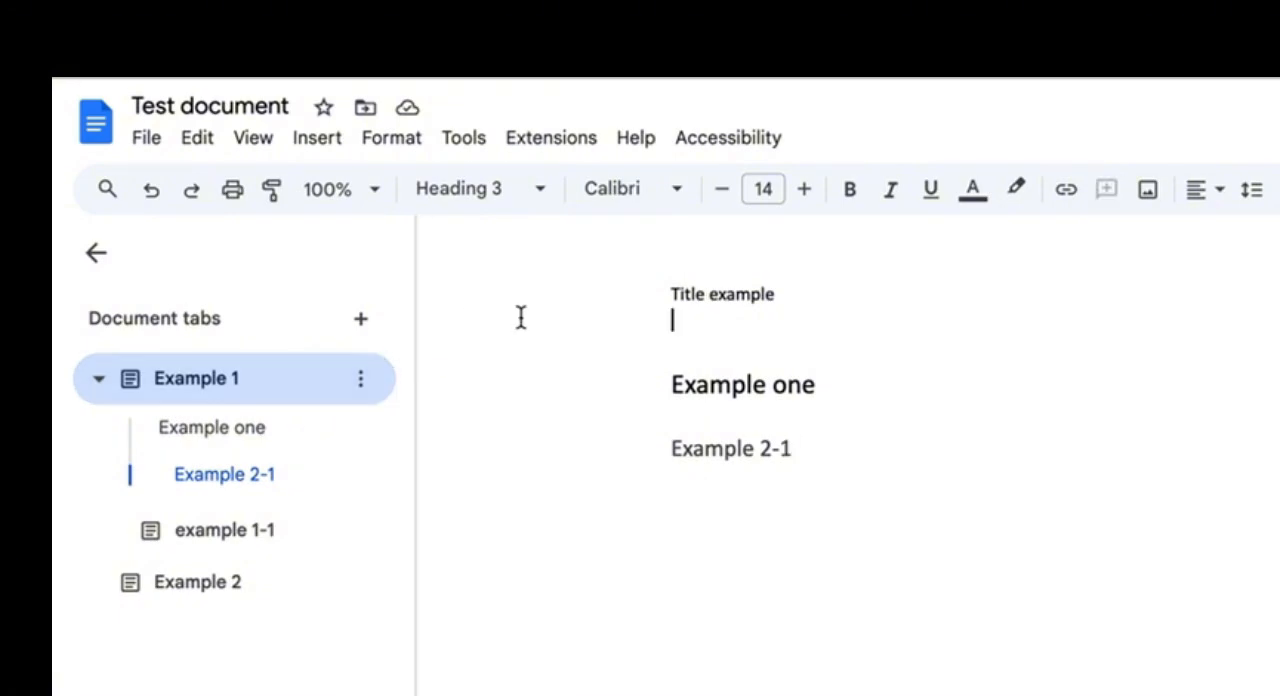
click(360, 378)
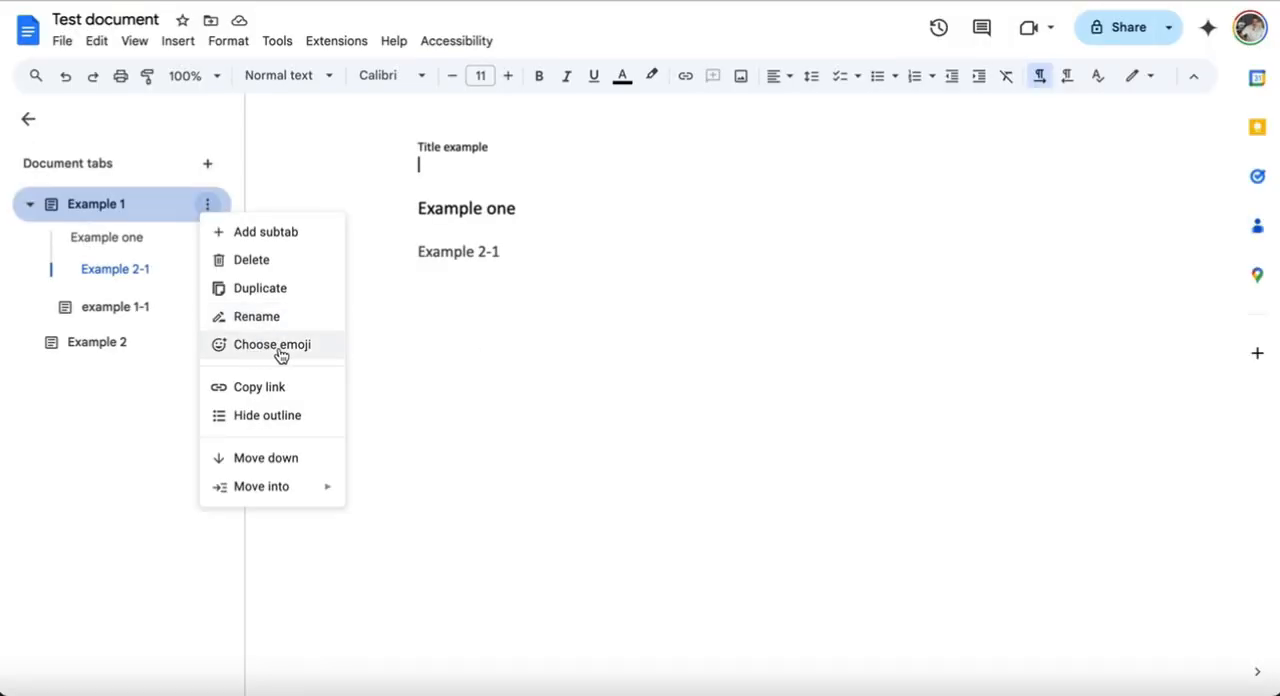
click(272, 344)
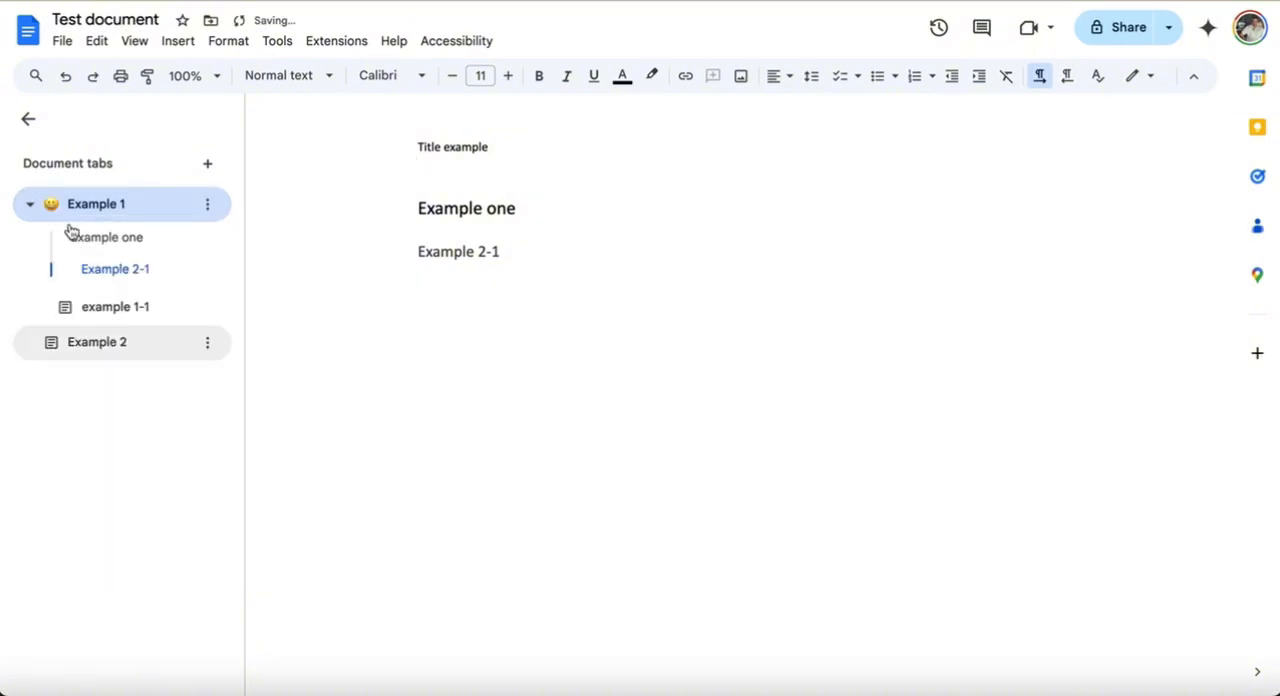
click(208, 204)
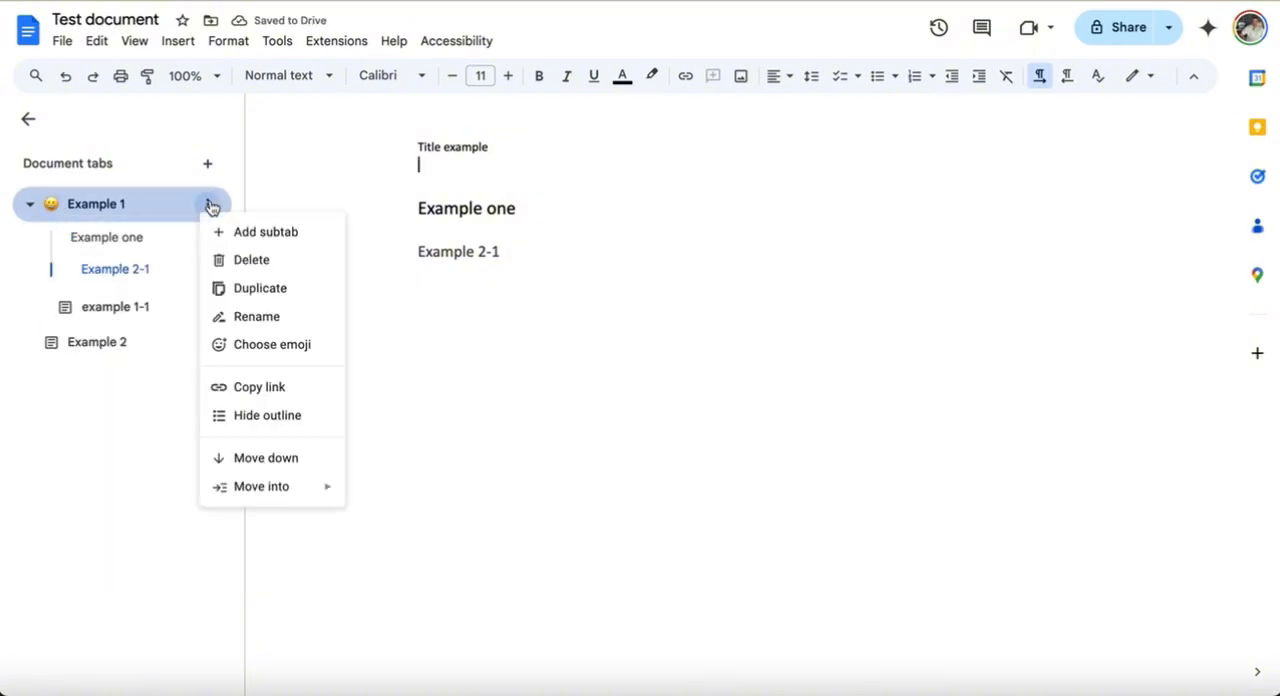
mouse_move(292, 404)
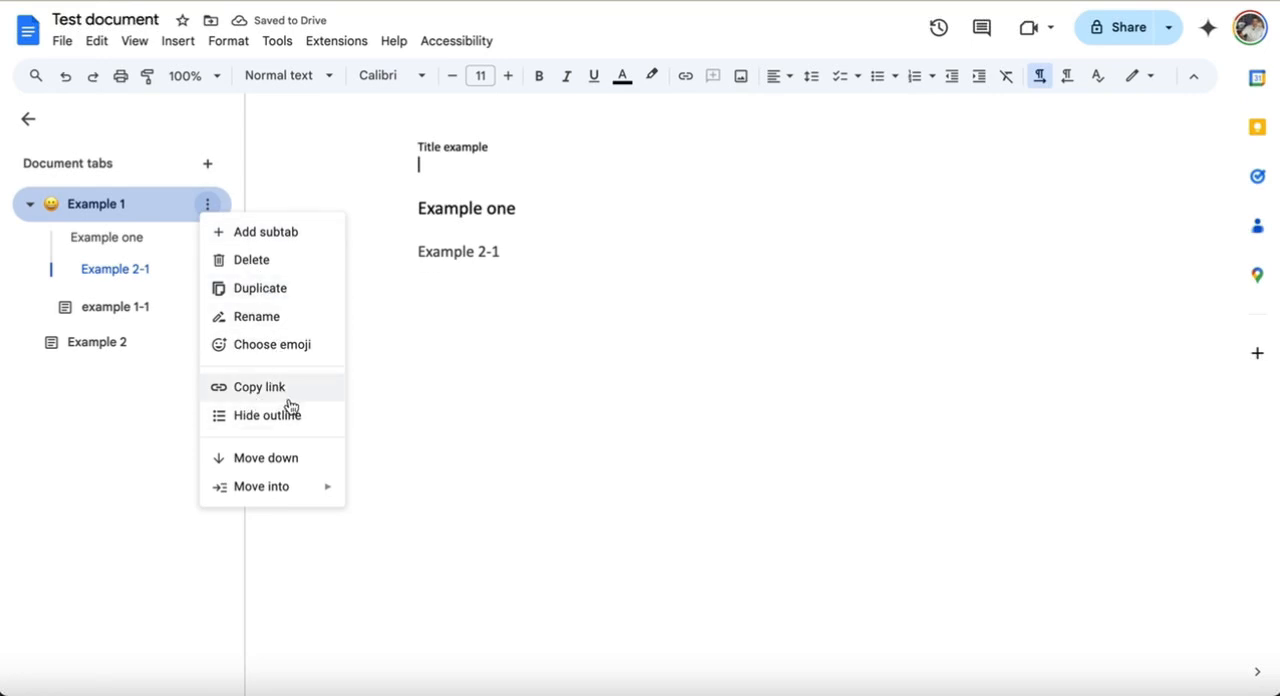
mouse_move(144, 390)
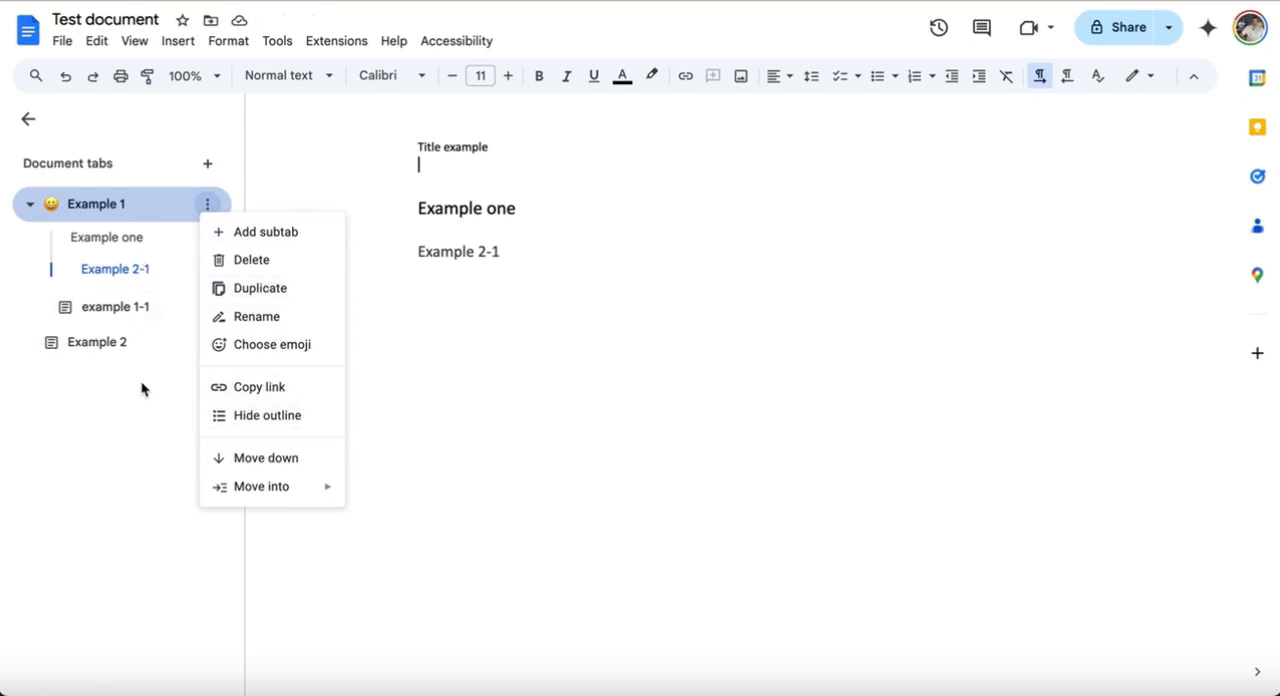
mouse_move(140, 270)
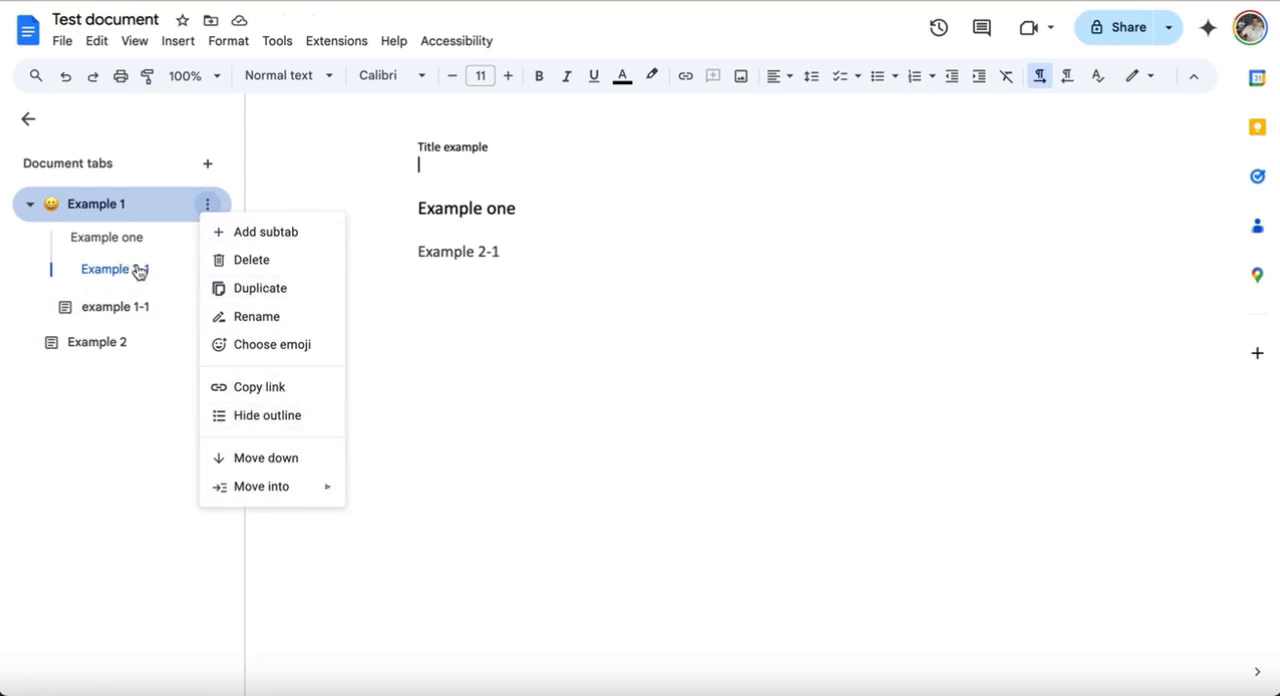
mouse_move(260, 486)
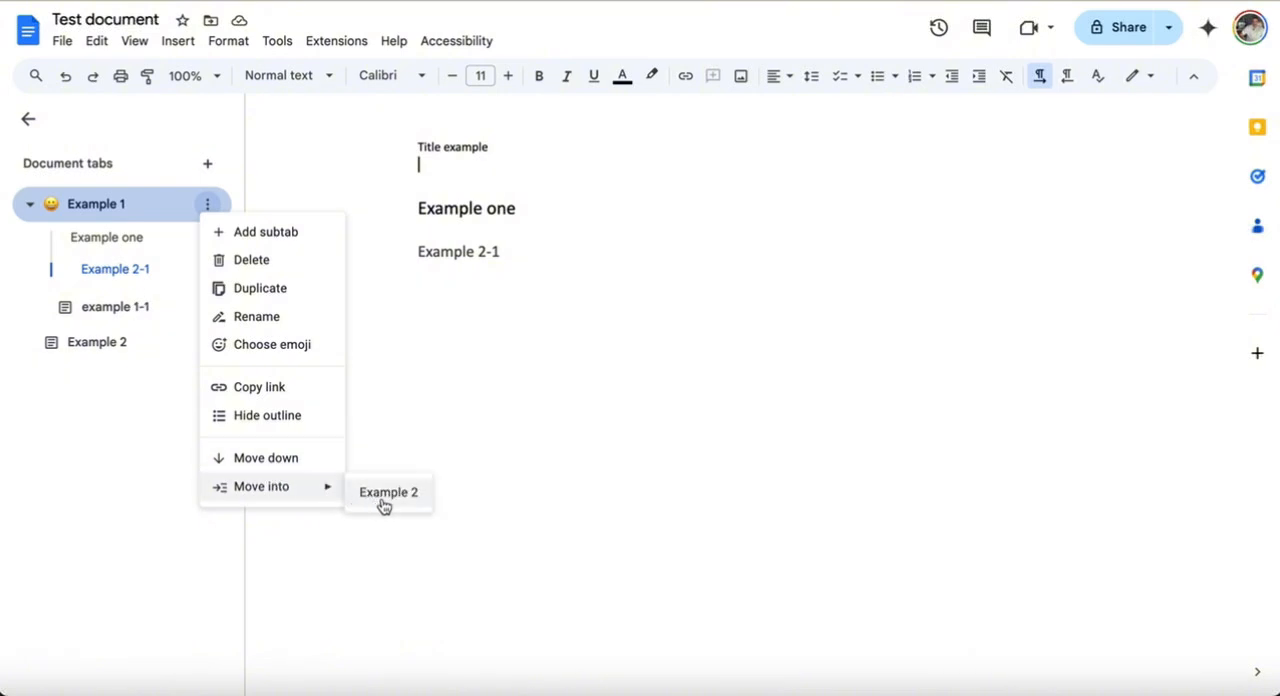
mouse_move(384, 506)
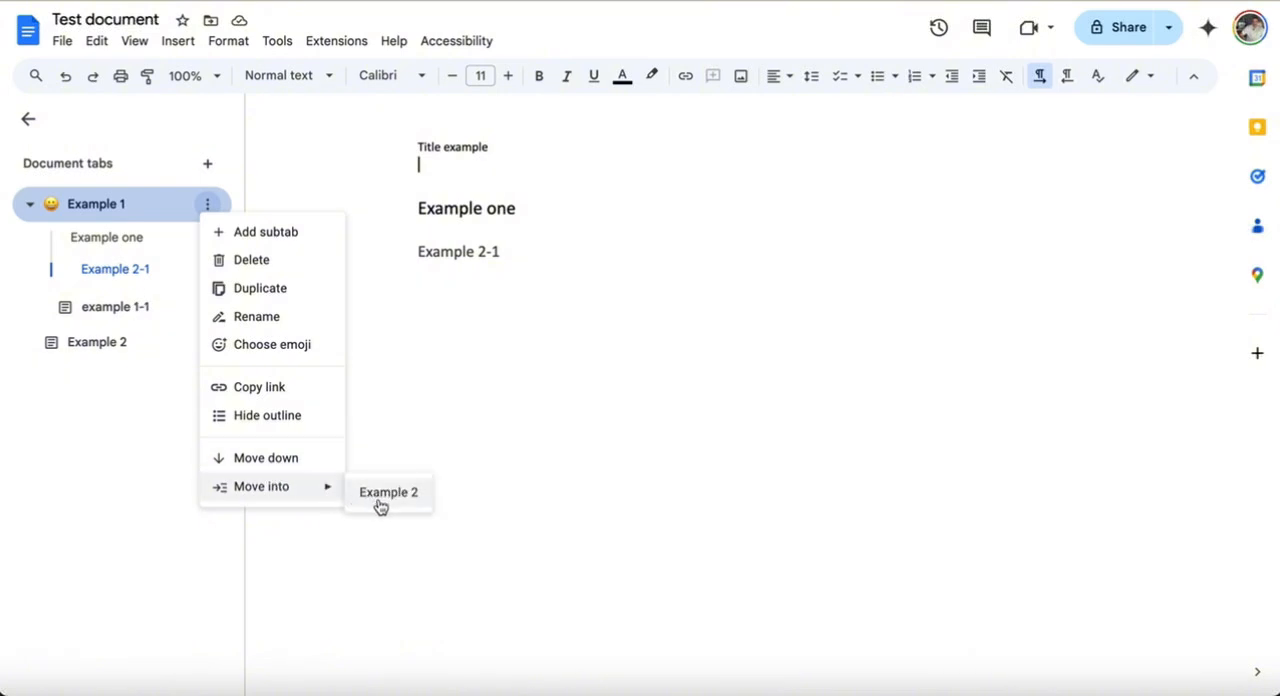
click(258, 388)
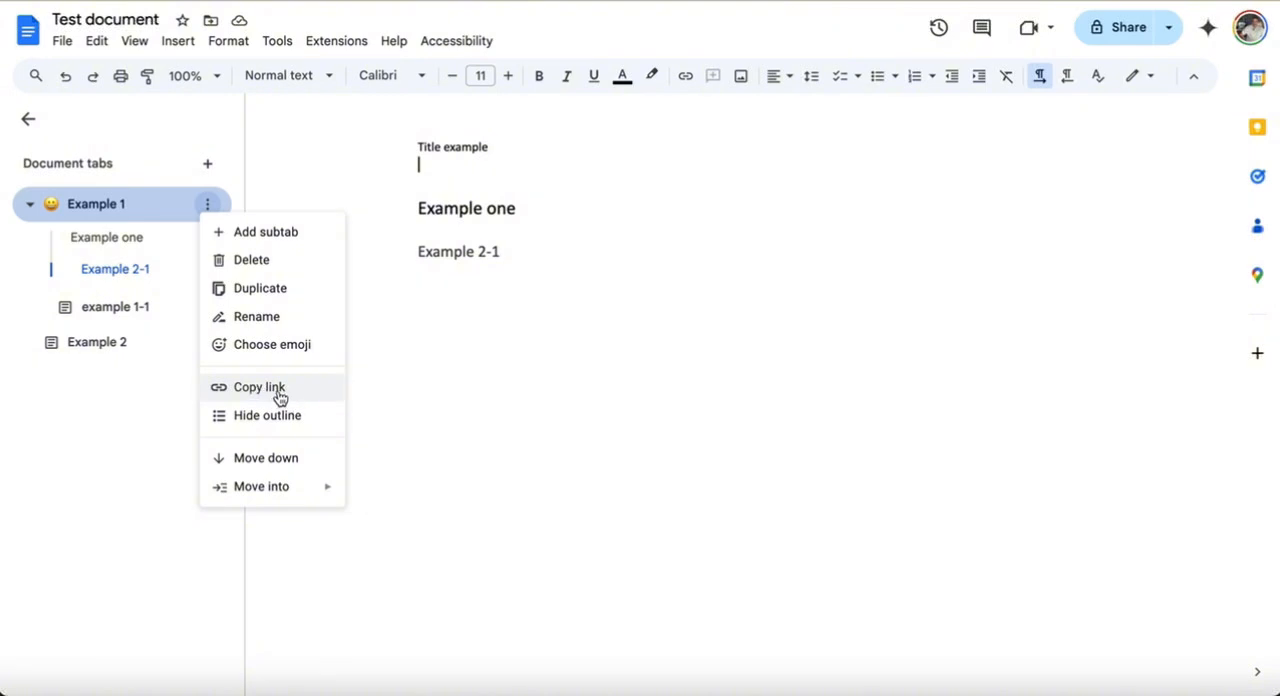
mouse_move(378, 352)
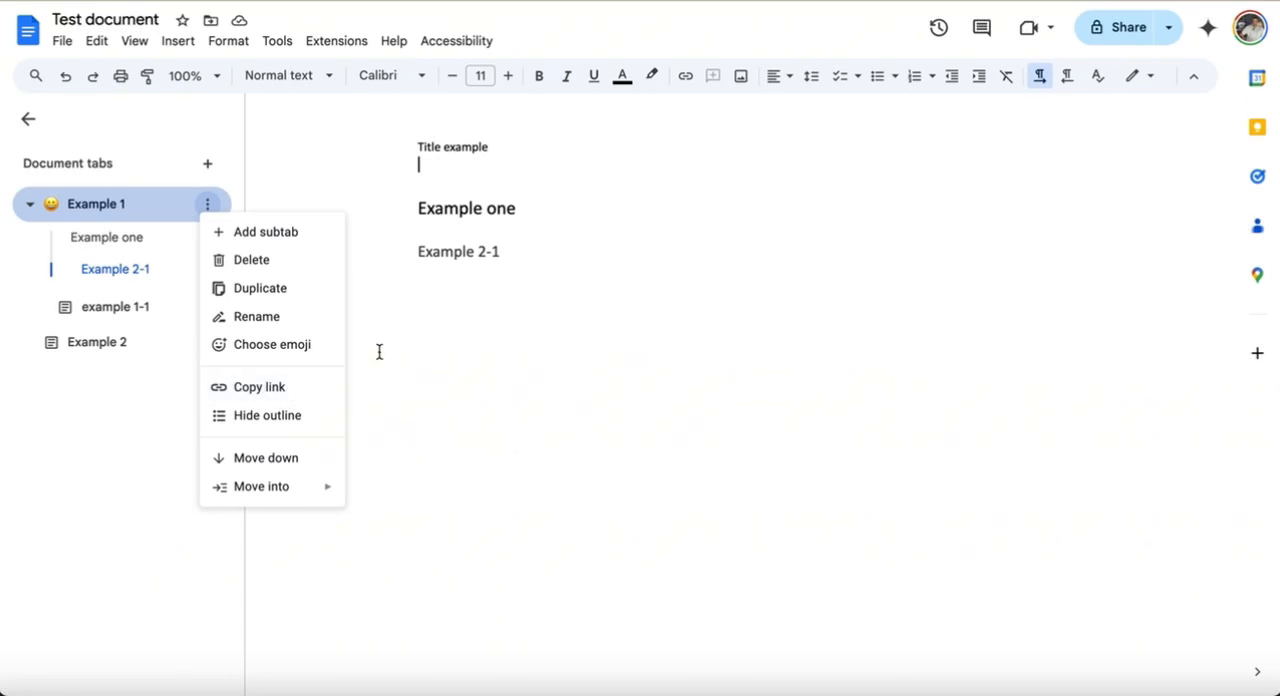
mouse_move(396, 340)
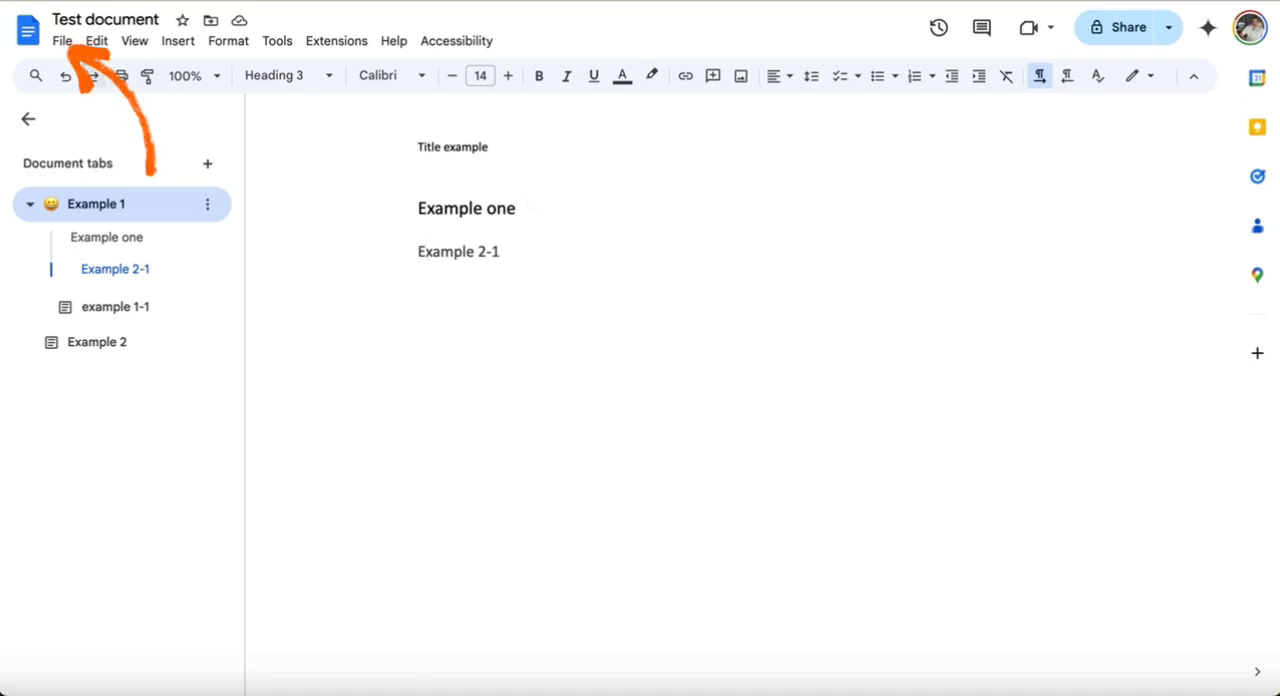
click(62, 40)
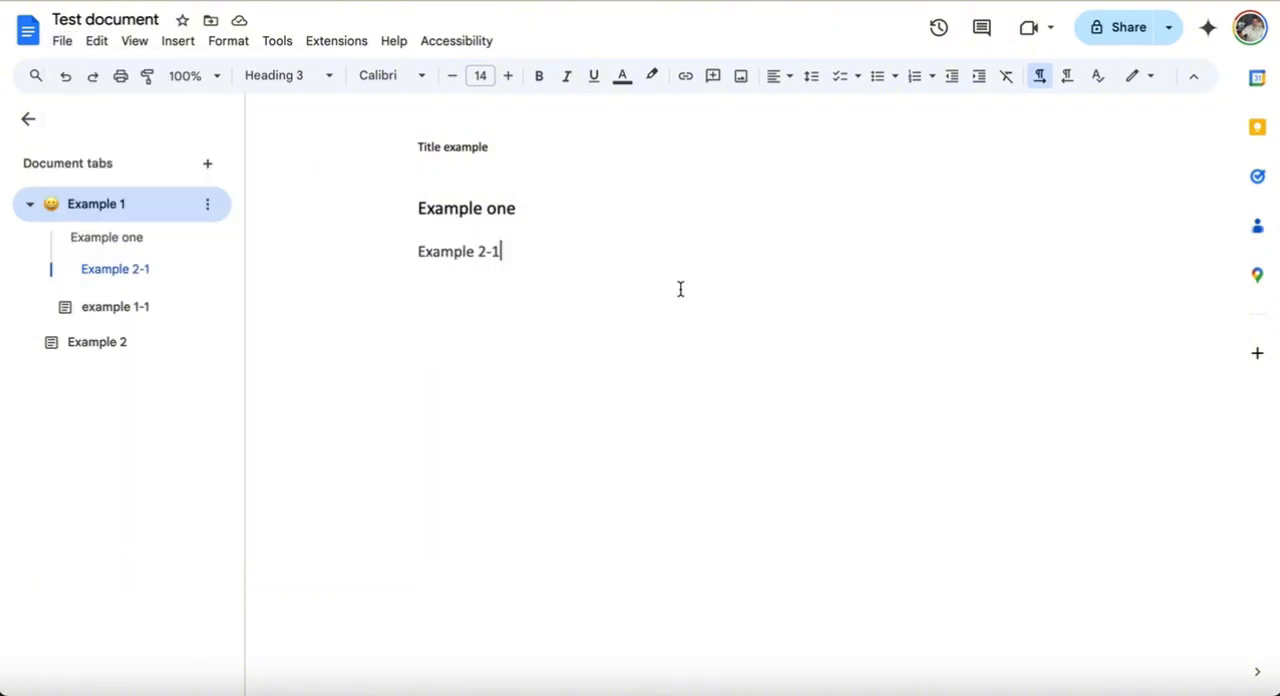
mouse_move(402, 282)
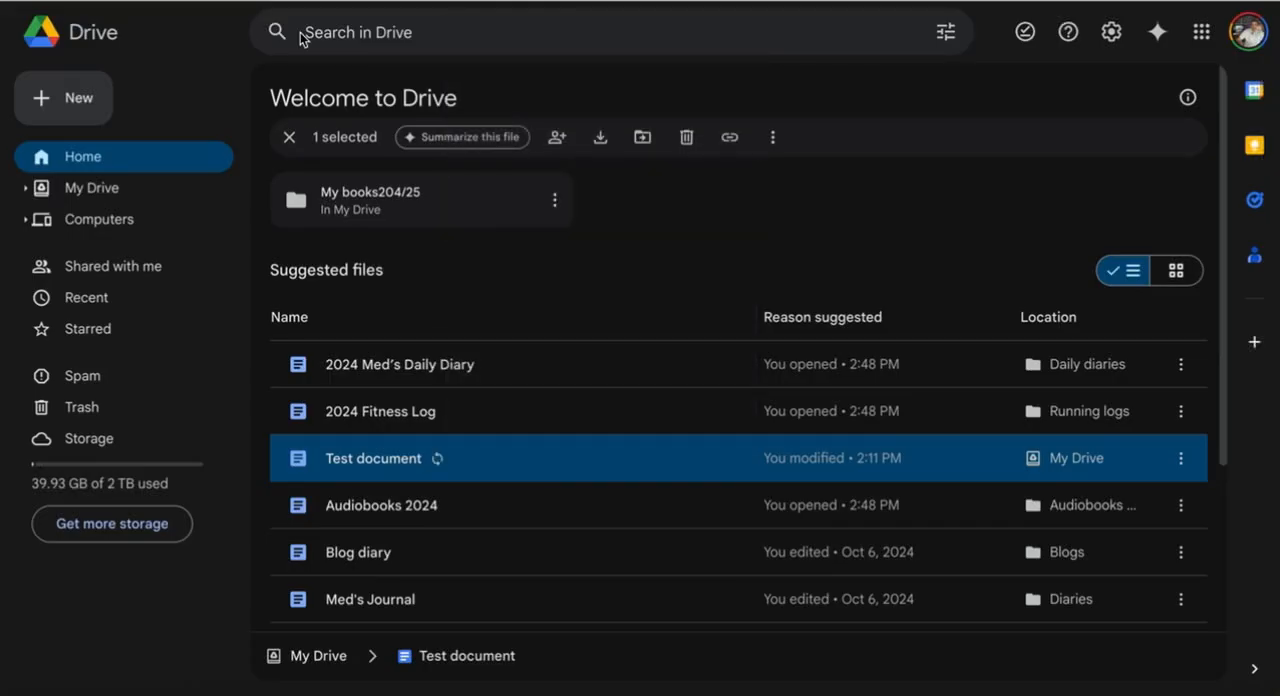
mouse_move(372, 458)
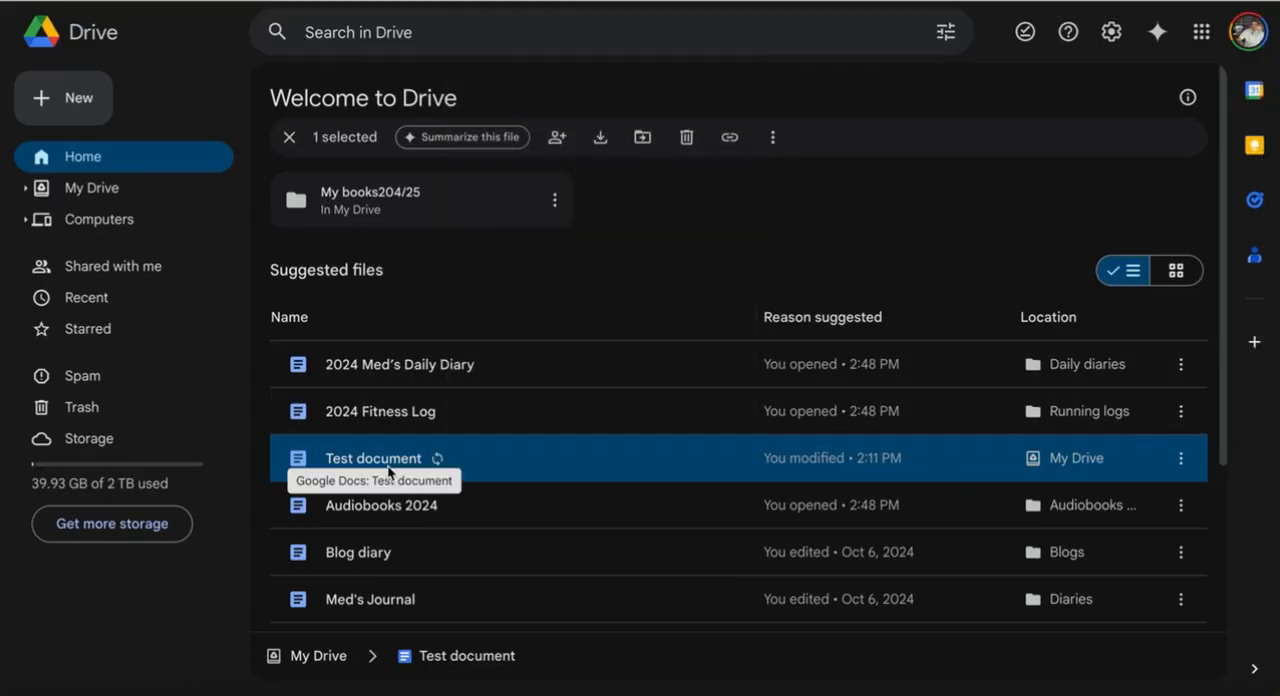
right_click(372, 458)
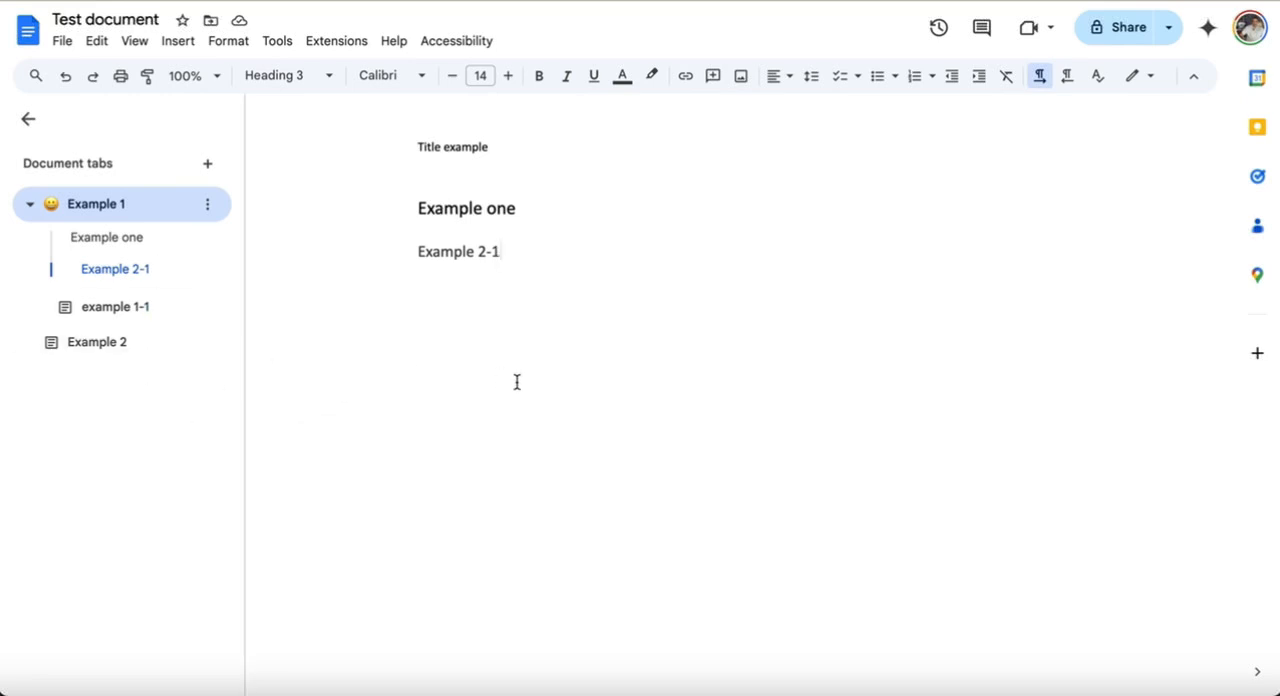
mouse_move(592, 314)
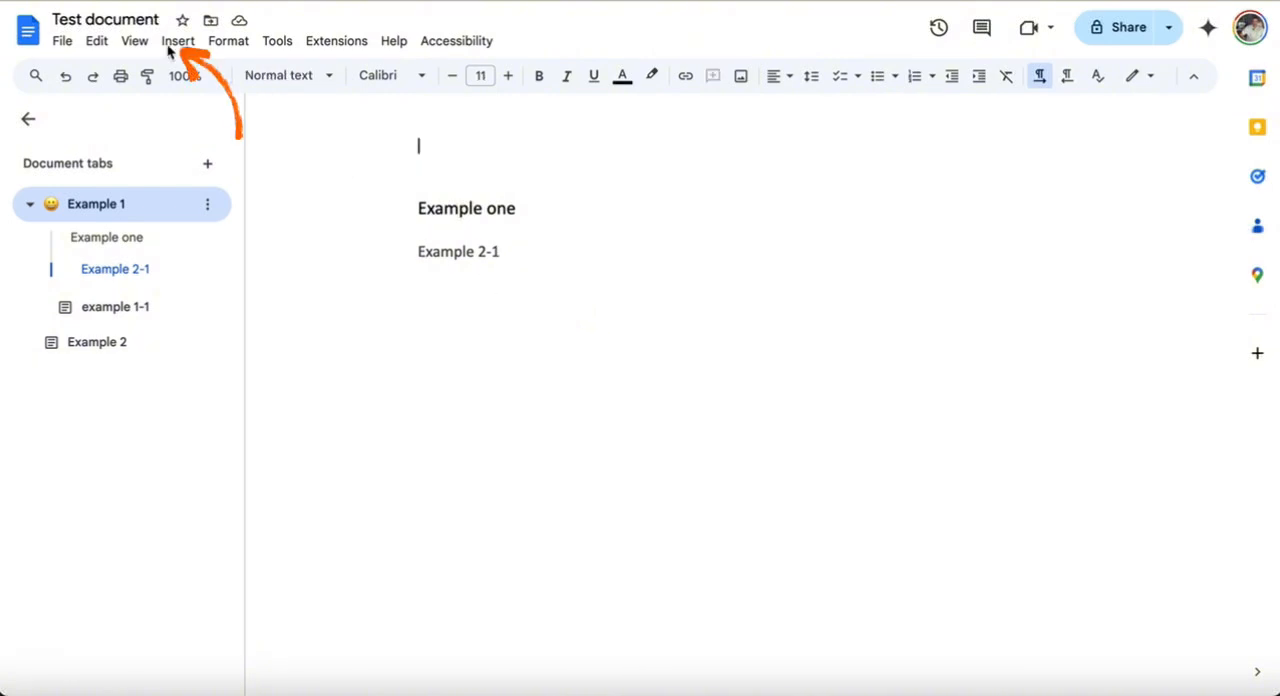
Step: Bring up the Insert menu to reach the cover image choices
click(178, 40)
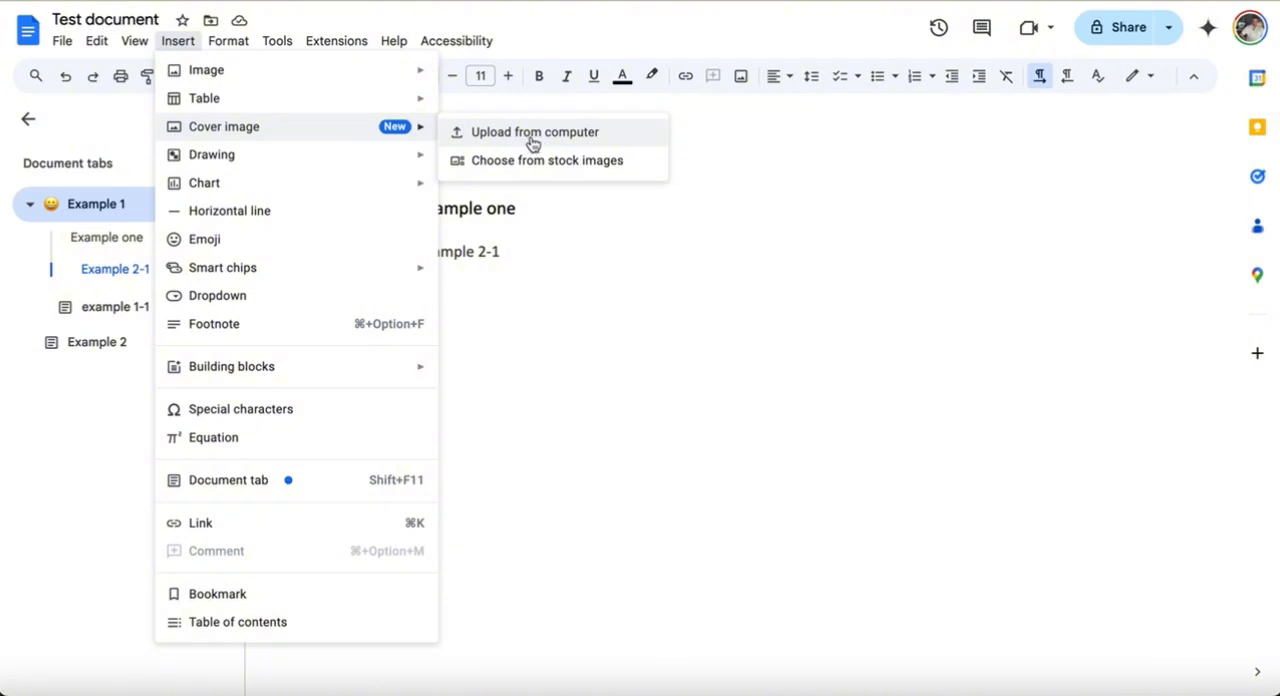
mouse_move(556, 160)
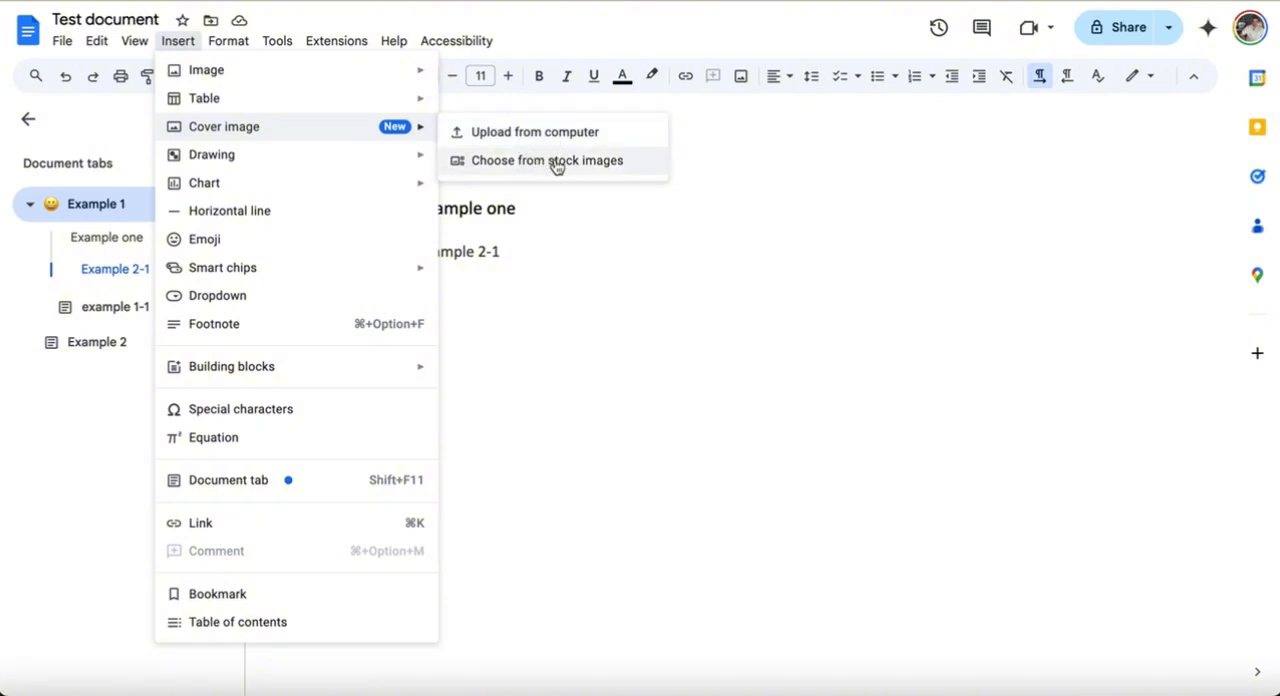
Step: Set the colorful geometric stock image as Example 1's cover and review the page
click(548, 160)
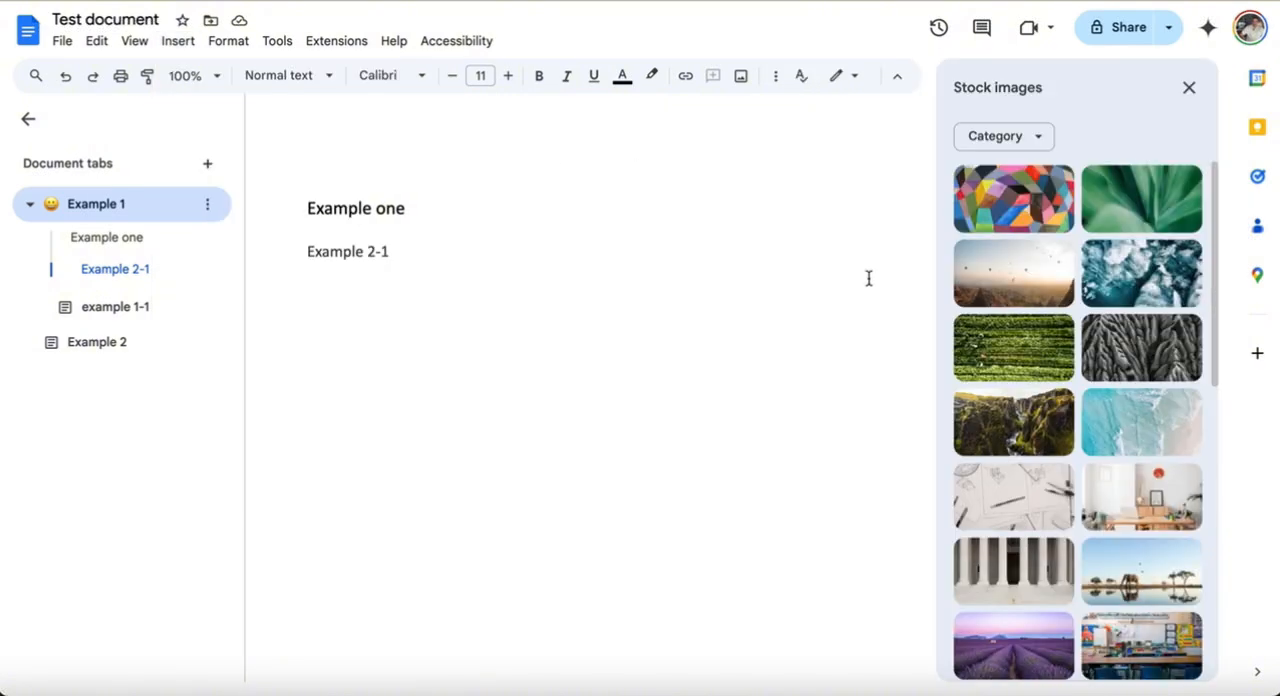
mouse_move(1110, 210)
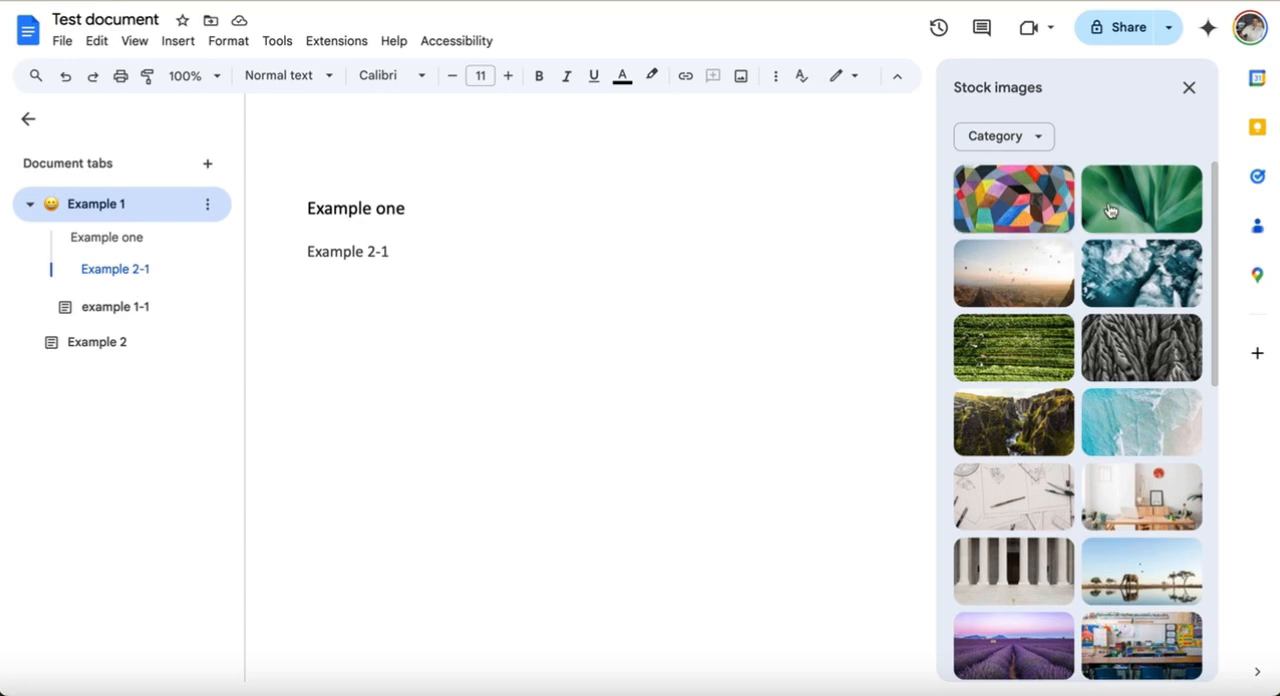
click(1012, 196)
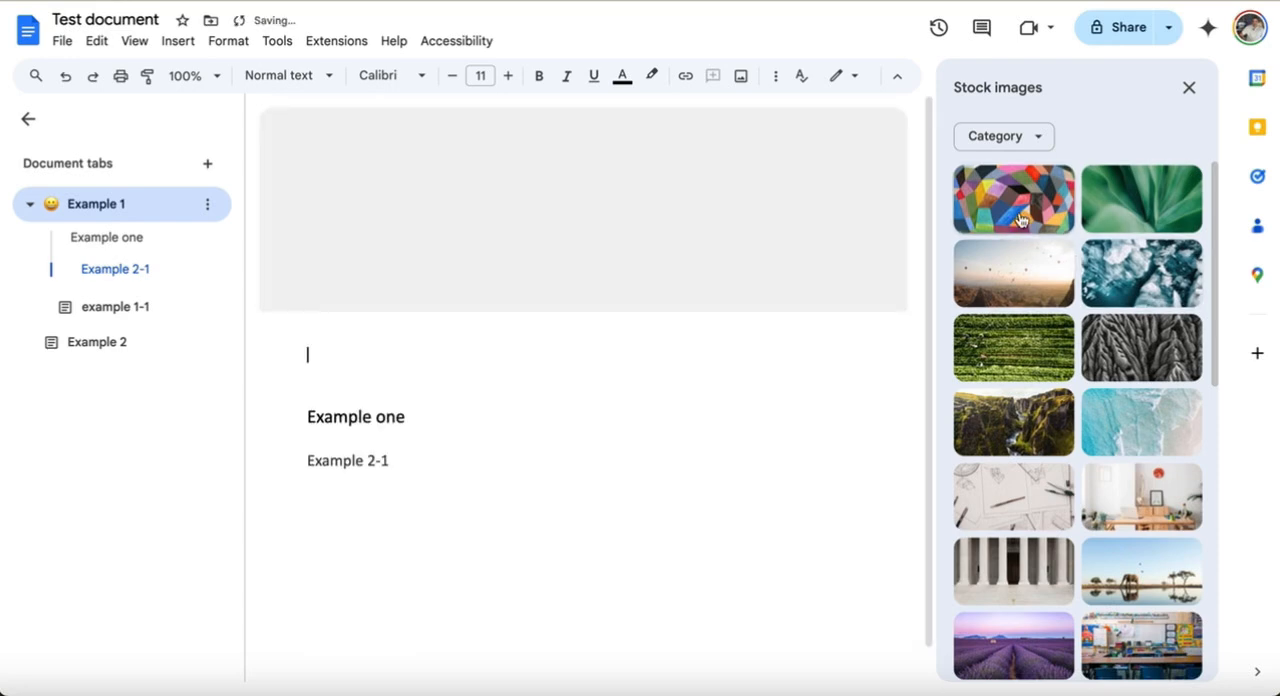
click(1012, 198)
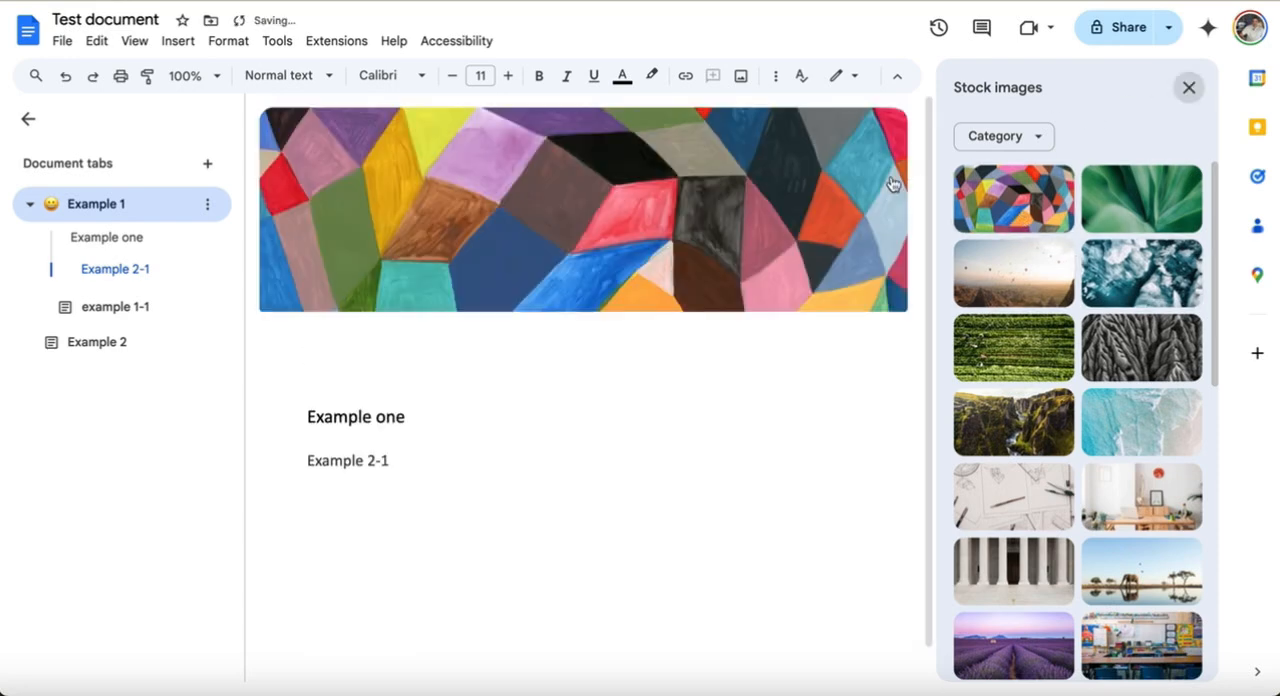
click(1188, 88)
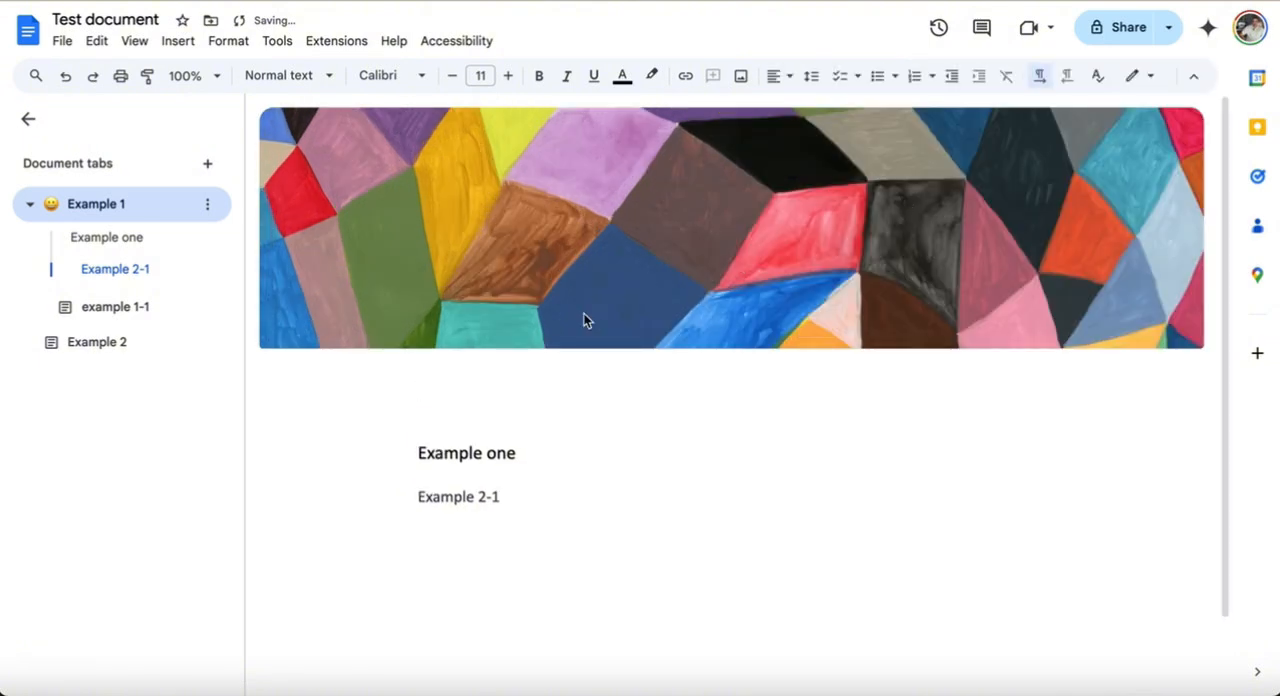
scroll(down, 3)
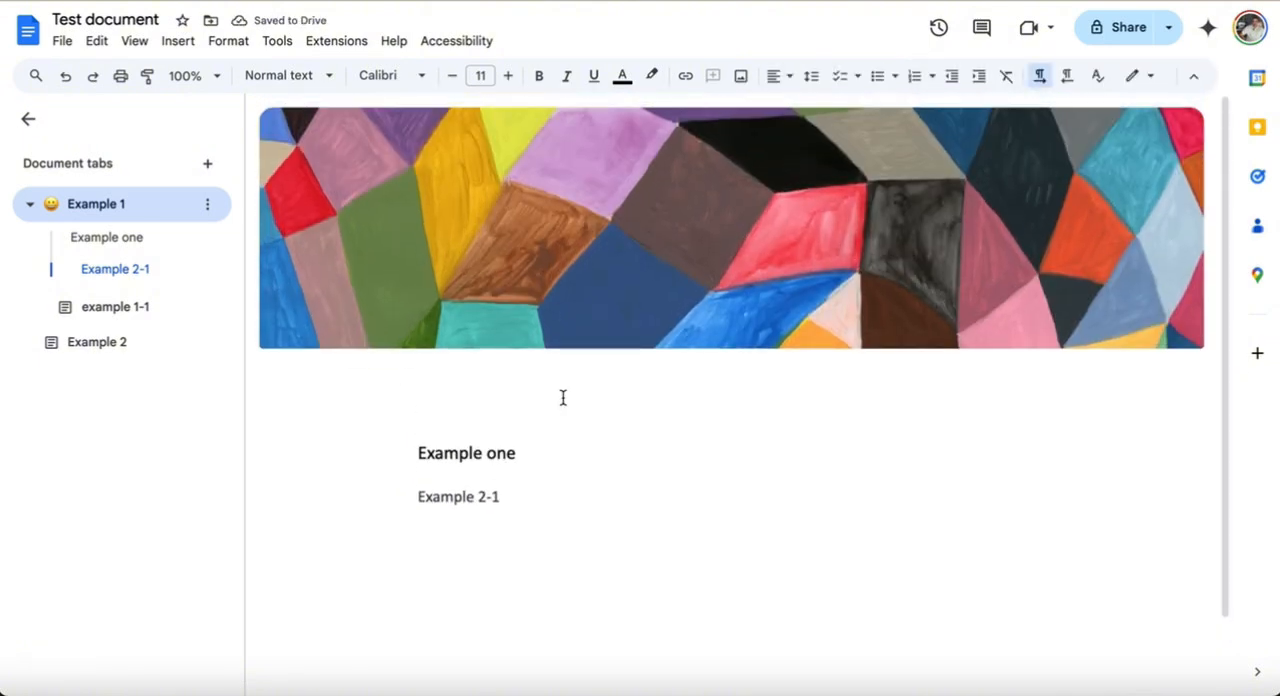
scroll(down, 3)
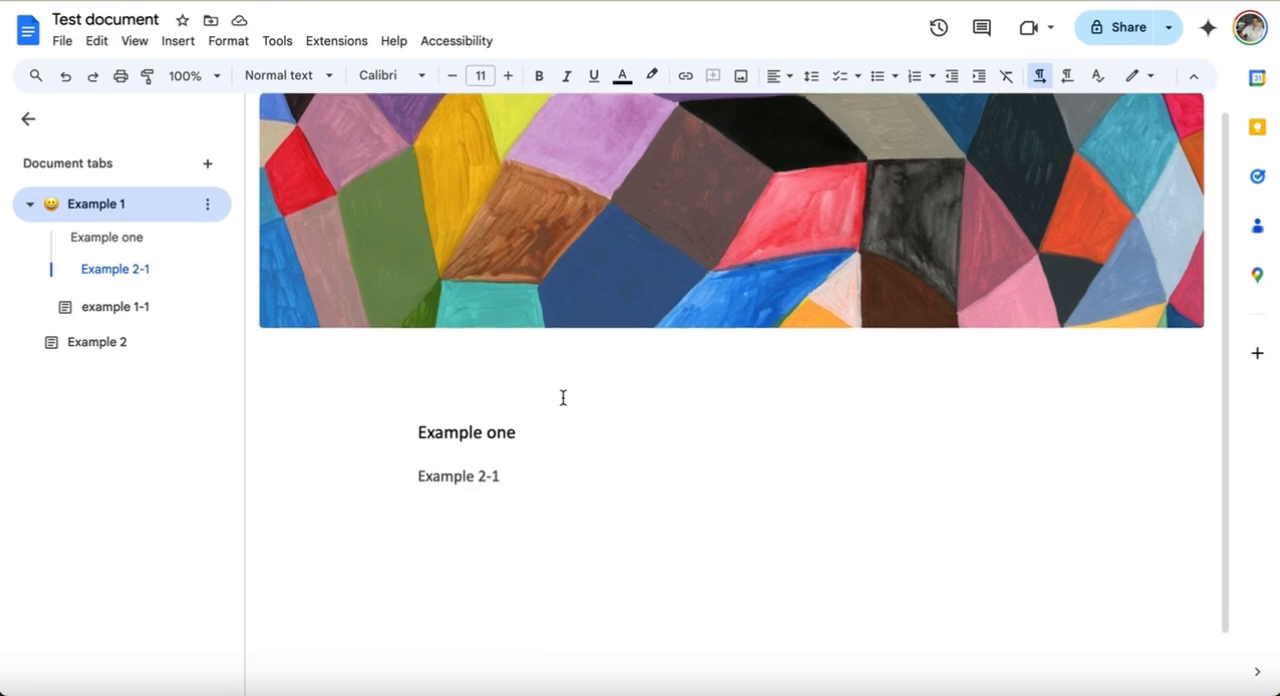